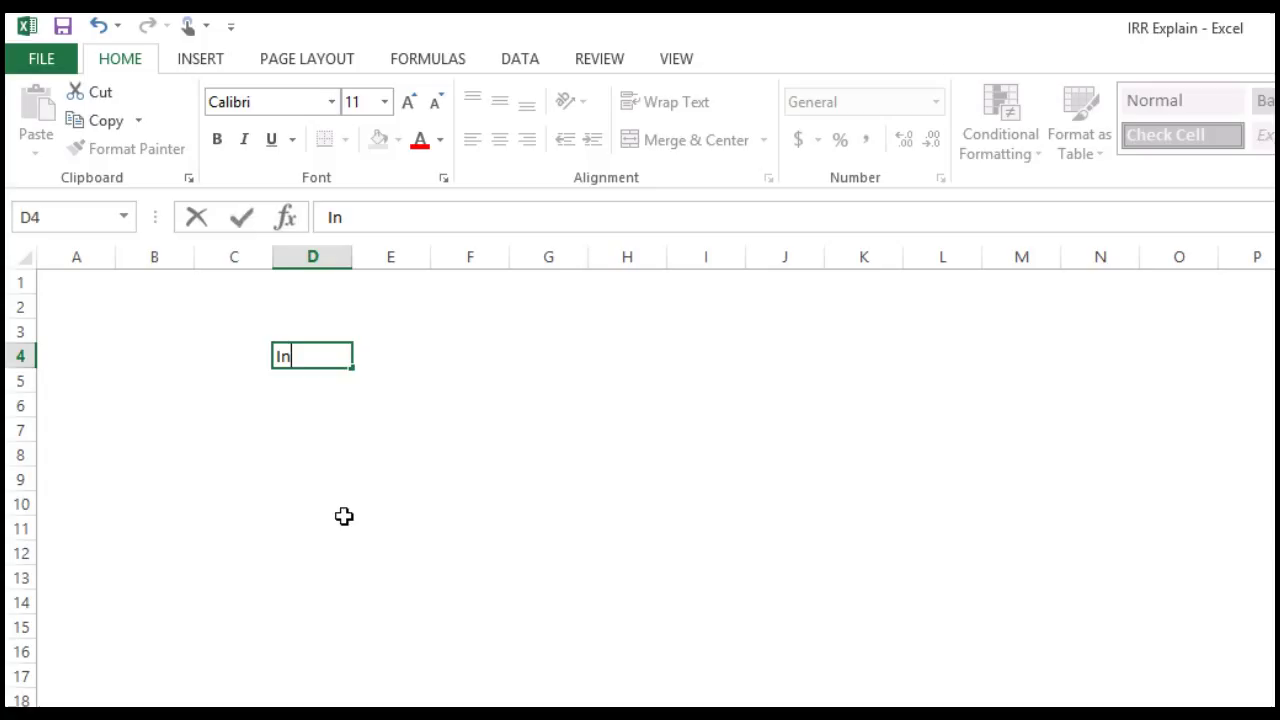
Enter the 'Interest Rate' label with 10% beside it, then move down to the Years cell.
{"action": "type", "text": "terest"}
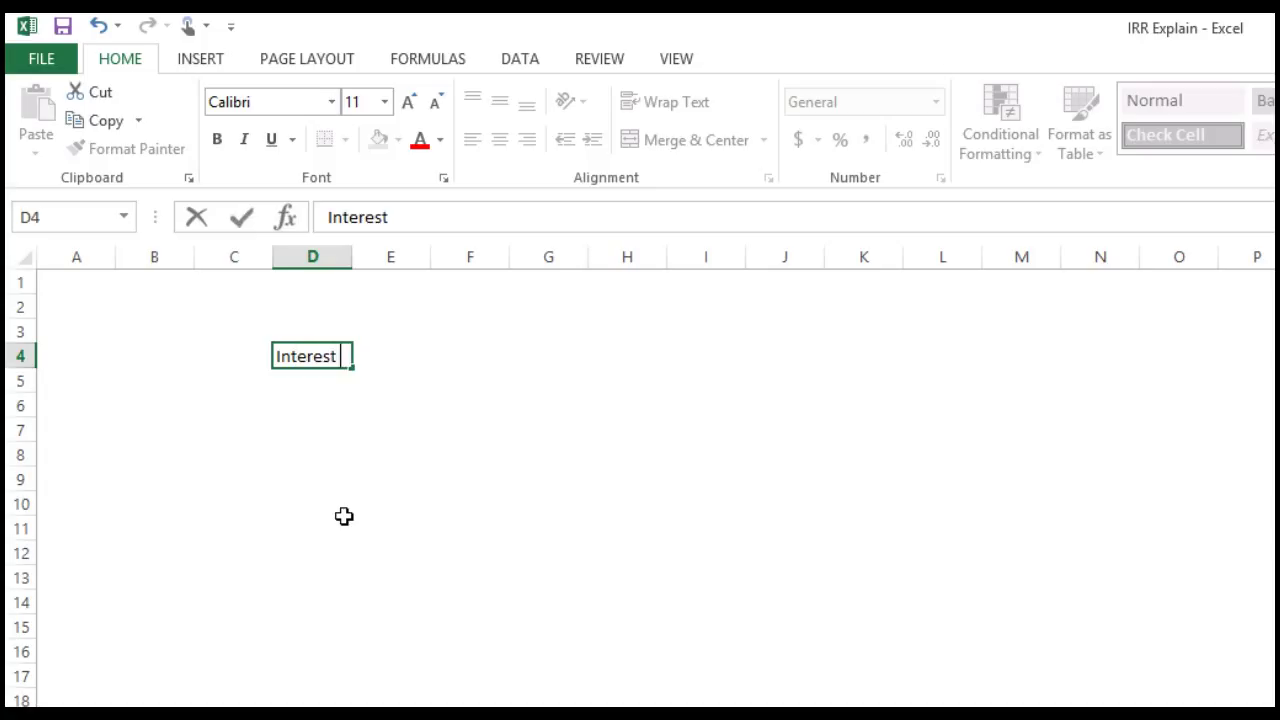
{"action": "type", "text": "Rate"}
{"action": "left_click", "coordinate": [392, 356]}
{"action": "type", "text": "10"}
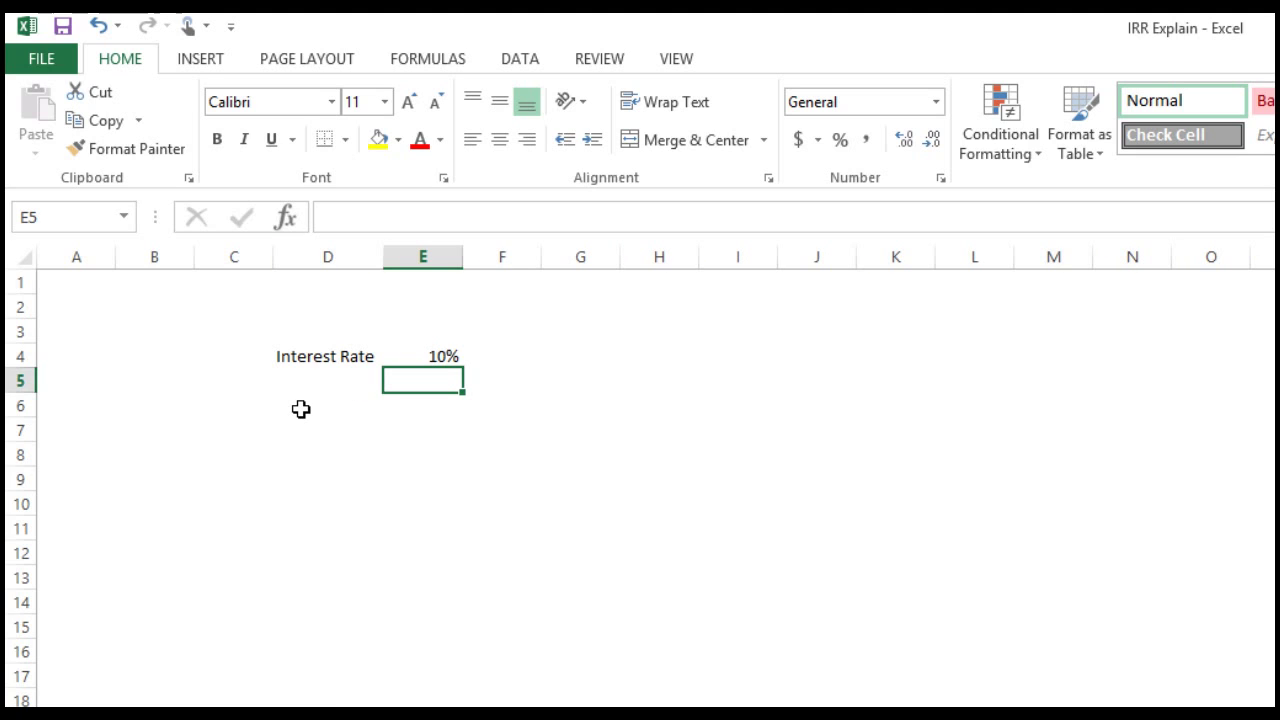
{"action": "left_click", "coordinate": [328, 452]}
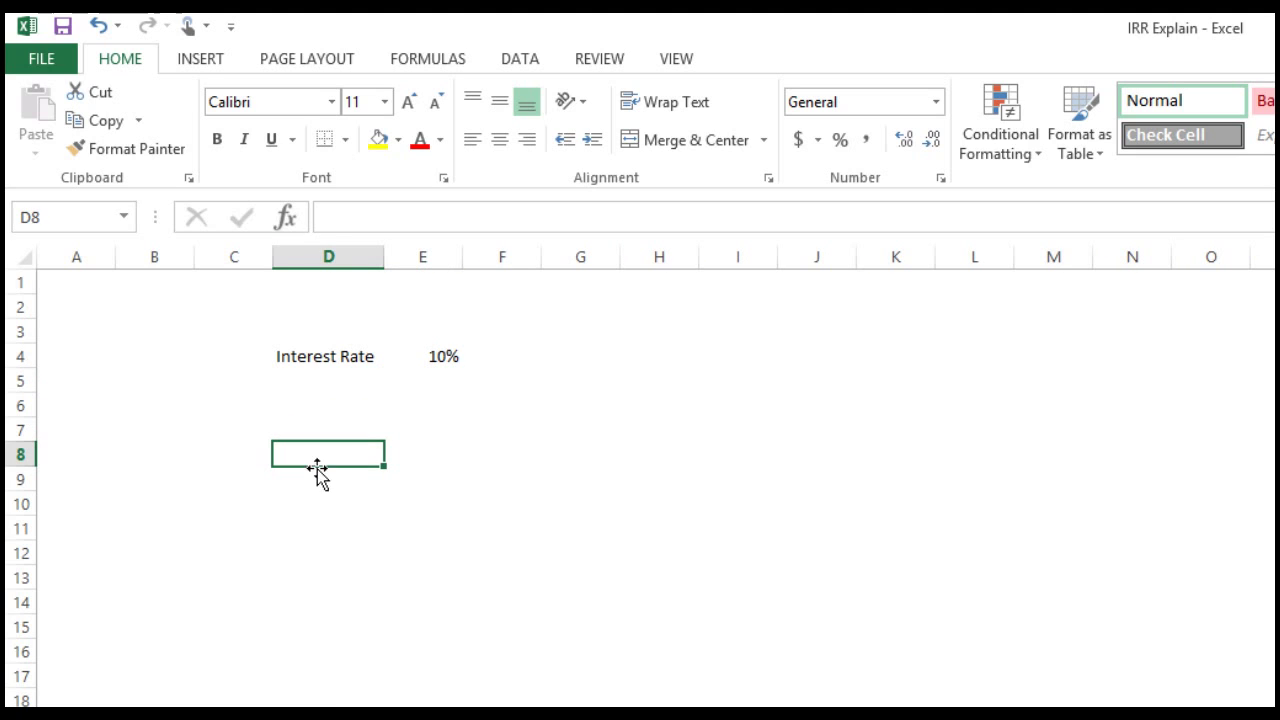
Enter a Years row numbered 0–5 and give it top and bottom borders.
{"action": "type", "text": "Years"}
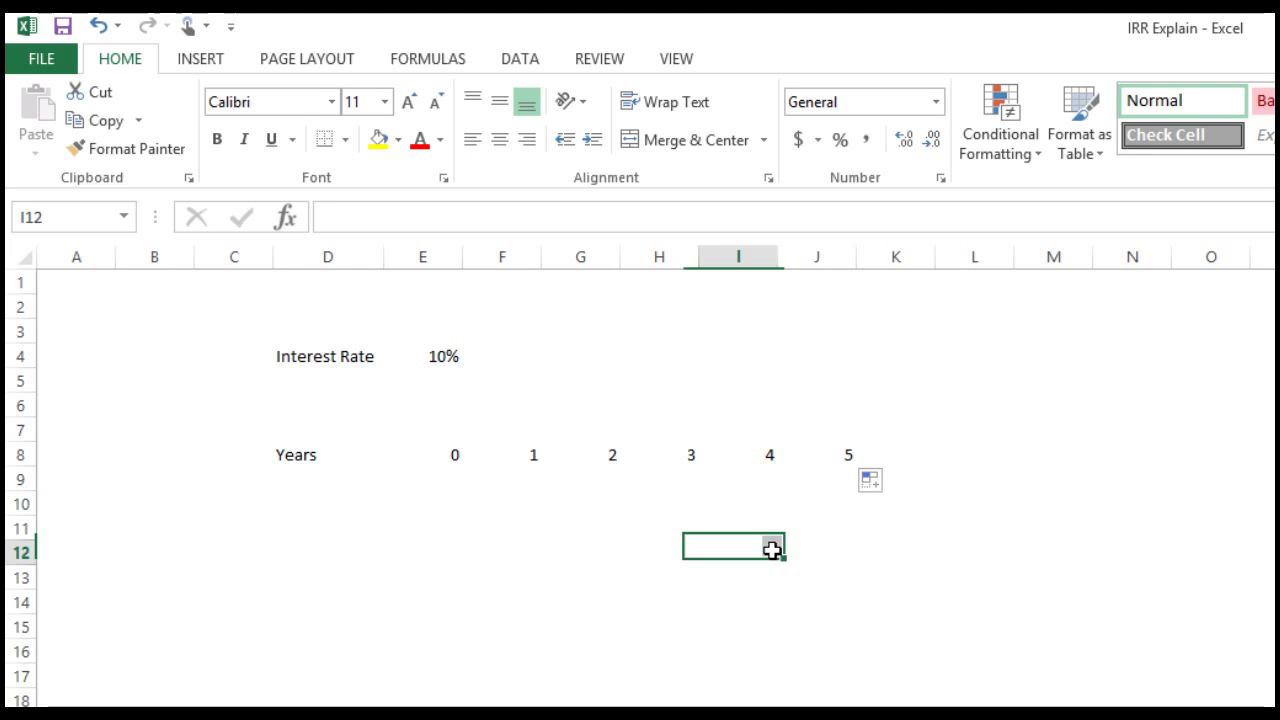
{"action": "left_click_drag", "start_coordinate": [328, 454], "coordinate": [816, 454]}
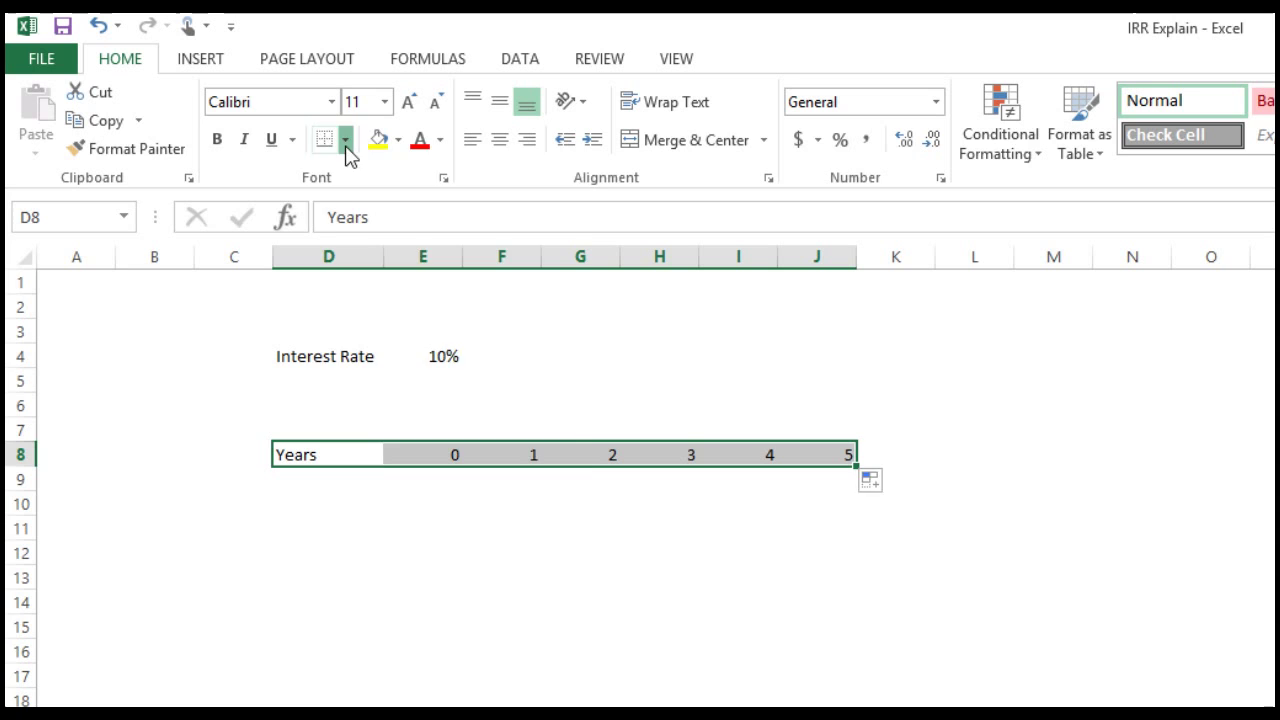
{"action": "left_click", "coordinate": [348, 140]}
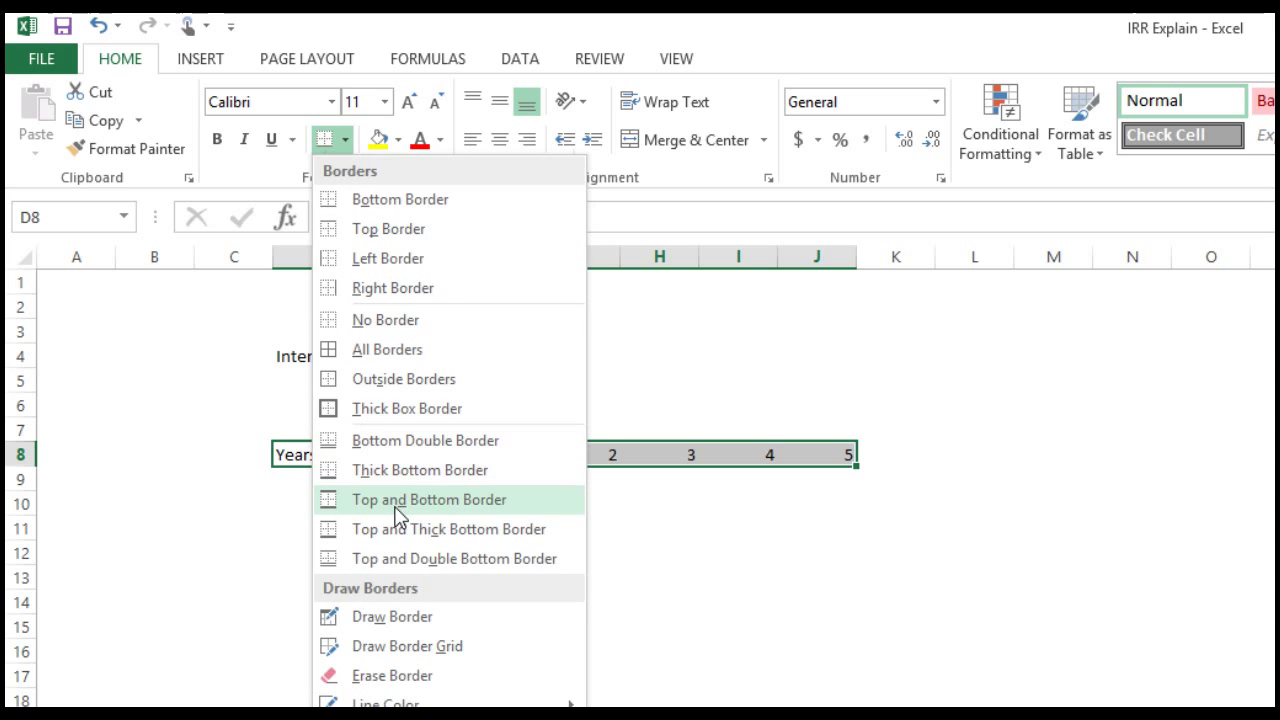
{"action": "left_click", "coordinate": [428, 500]}
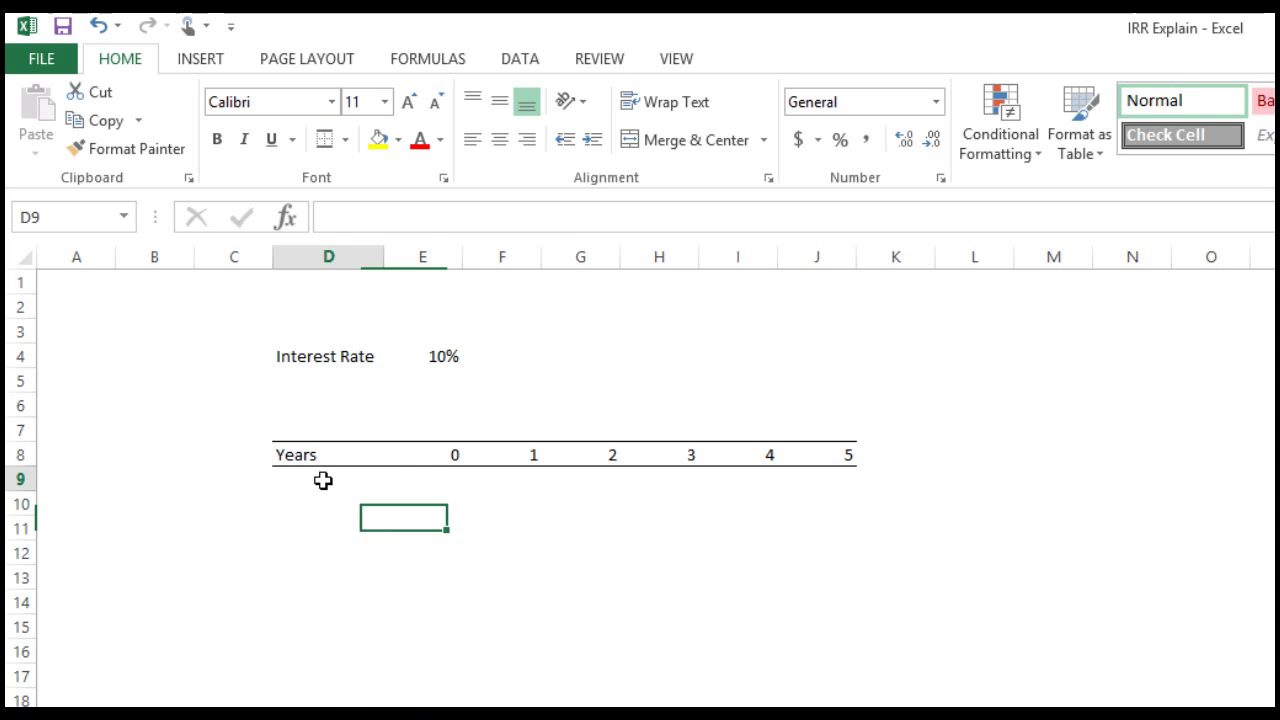
{"action": "left_click", "coordinate": [328, 478]}
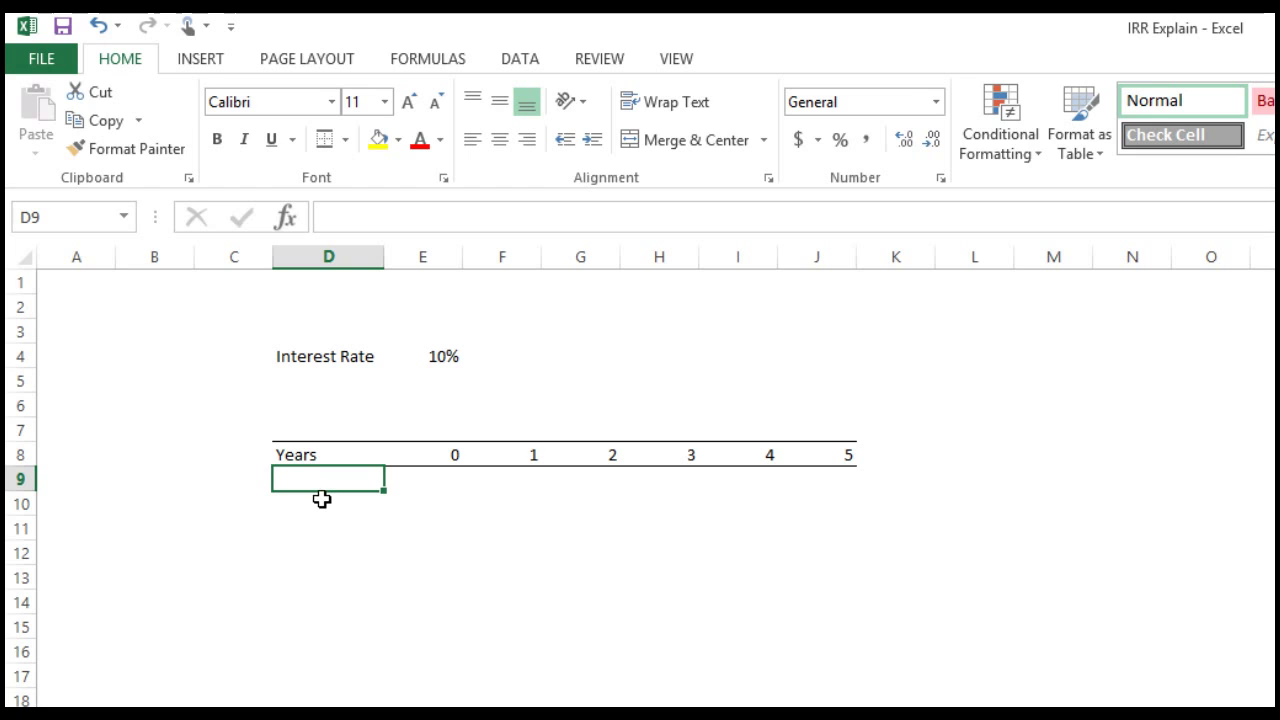
Enter a Loan Amount row with -100 at year 0.
{"action": "type", "text": "Loan"}
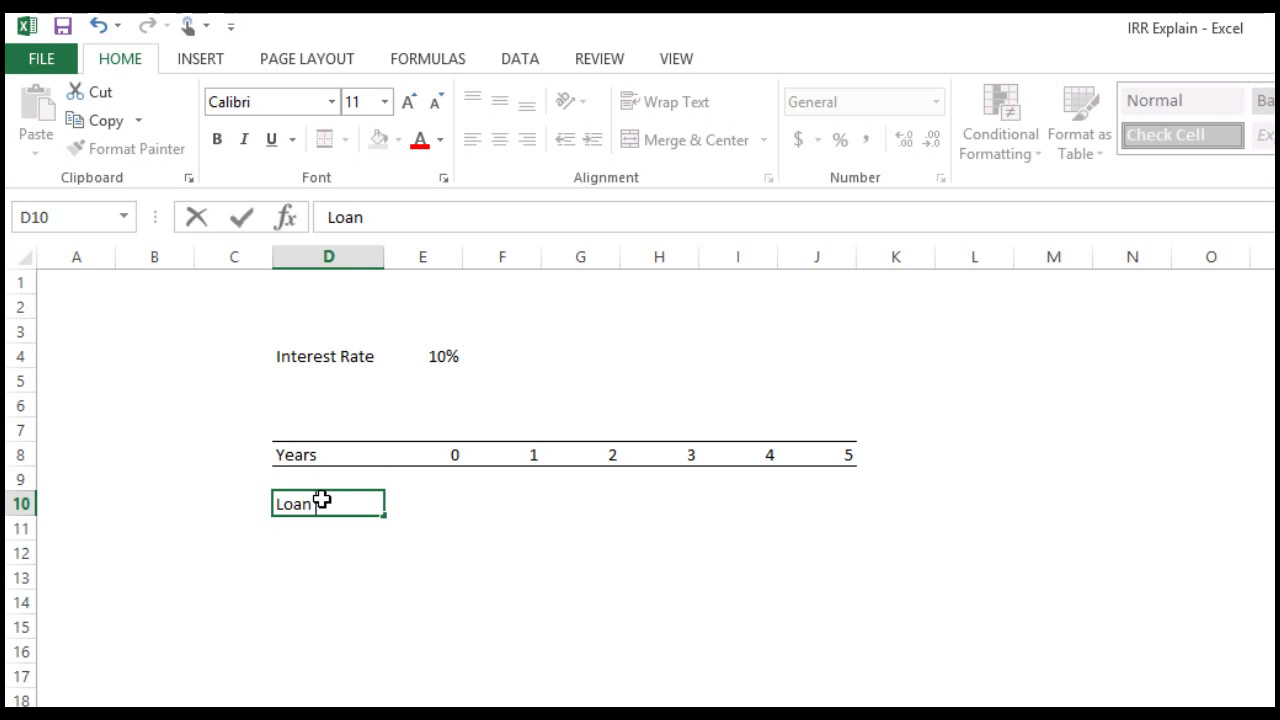
{"action": "type", "text": "Amount"}
{"action": "left_click", "coordinate": [424, 502]}
{"action": "type", "text": "-"}
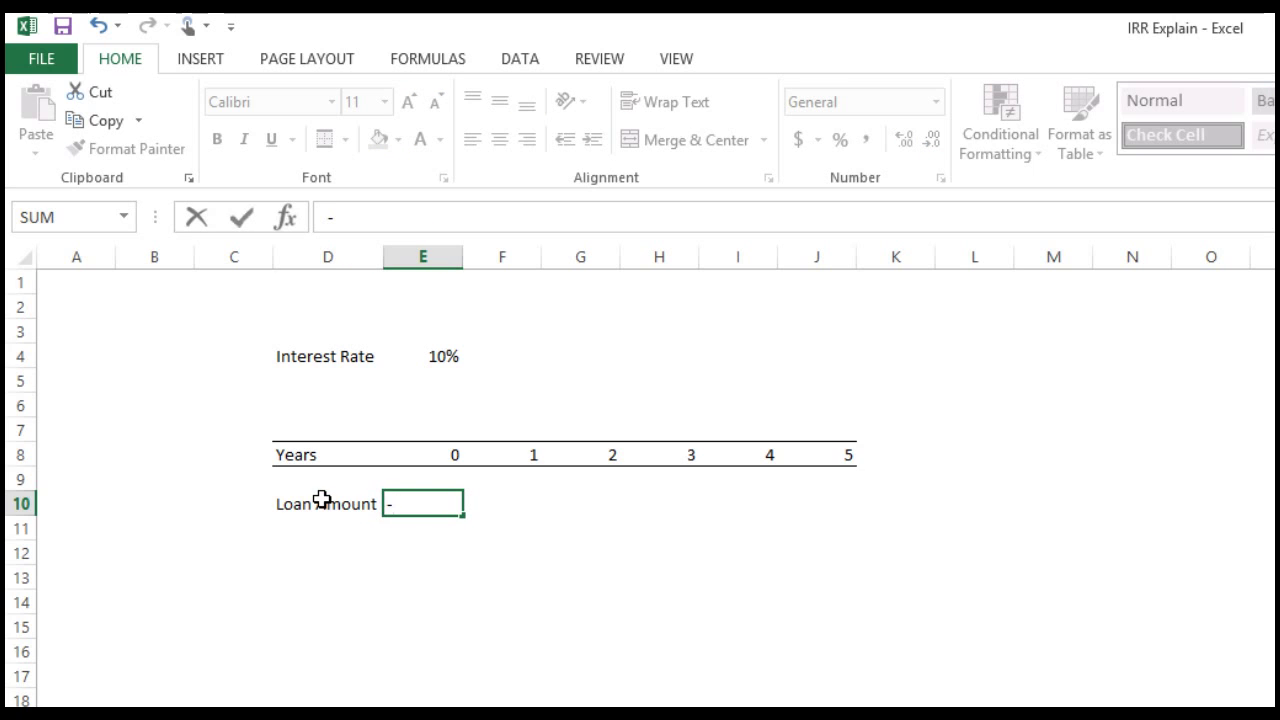
{"action": "type", "text": "100"}
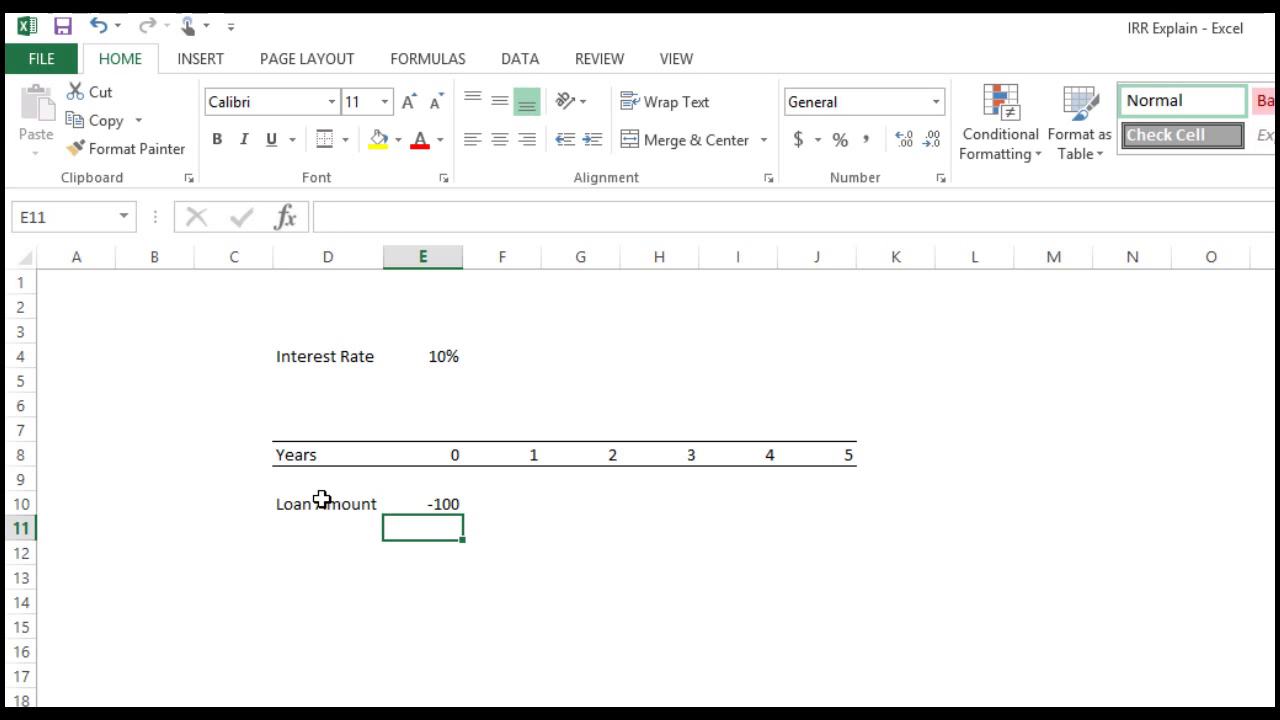
{"action": "mouse_move", "coordinate": [384, 256]}
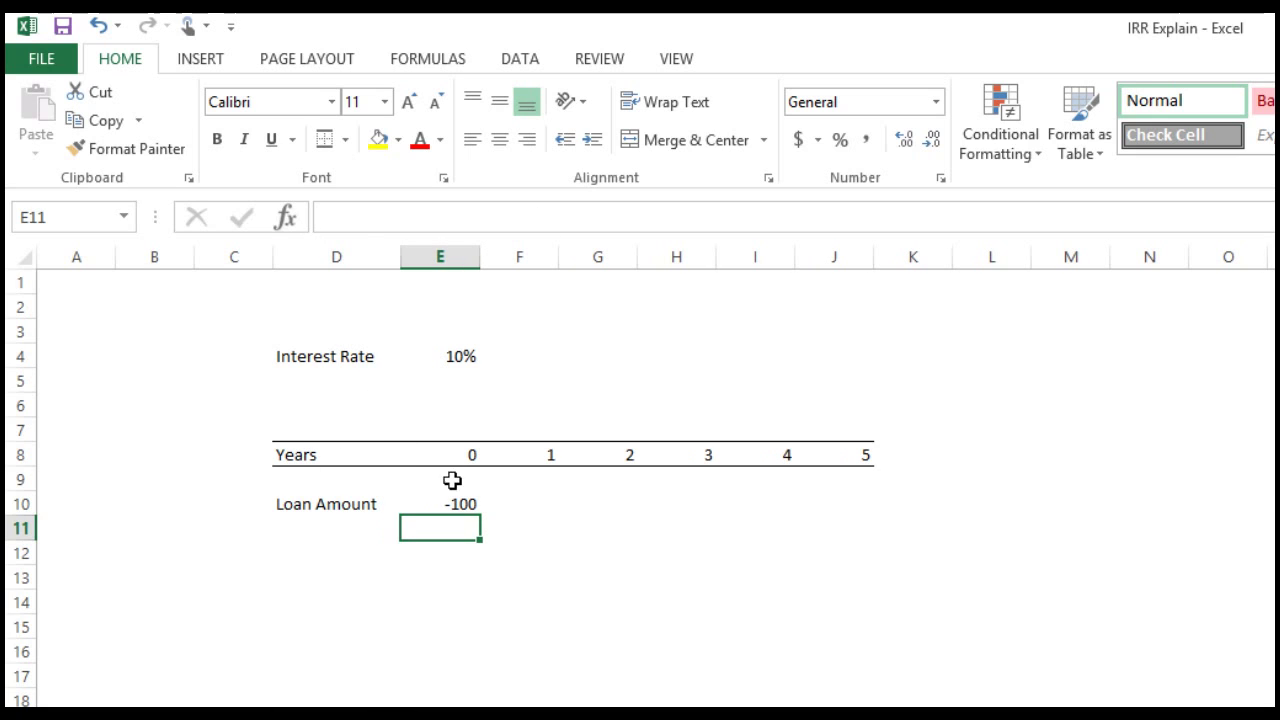
Enter an Interest Received row starting at 0 in year 0.
{"action": "left_click", "coordinate": [336, 528]}
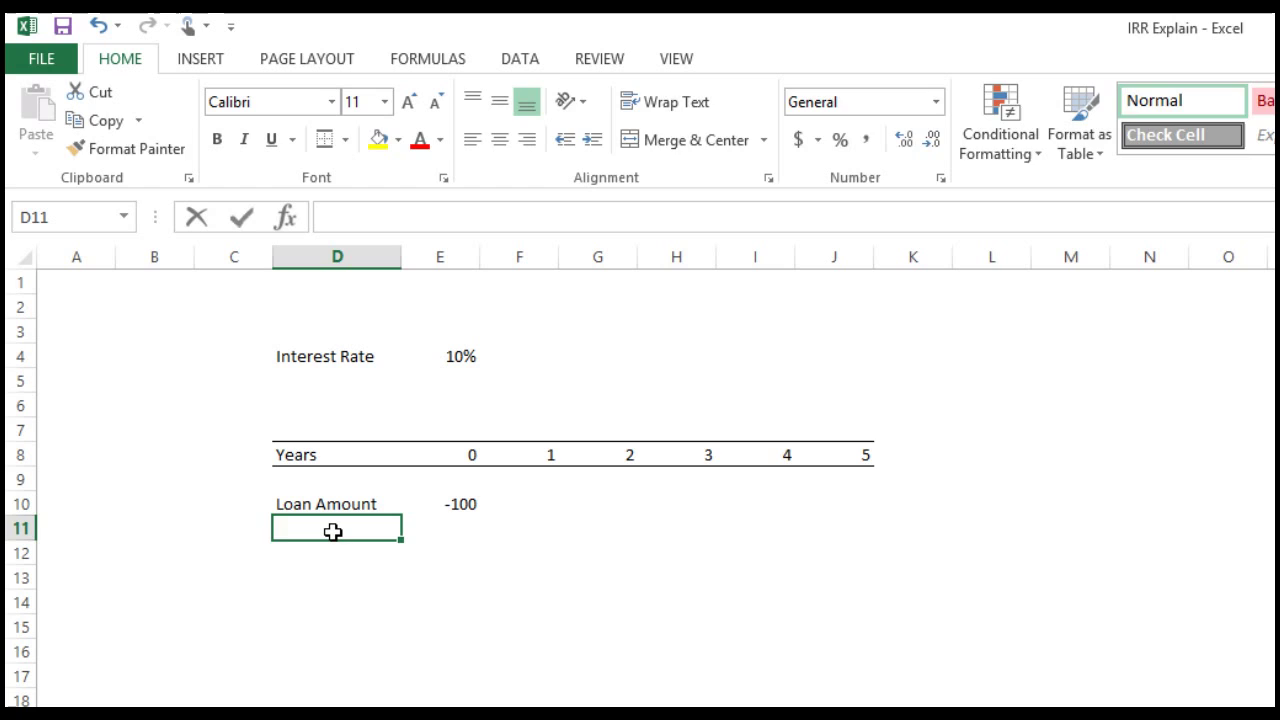
{"action": "type", "text": "Inr"}
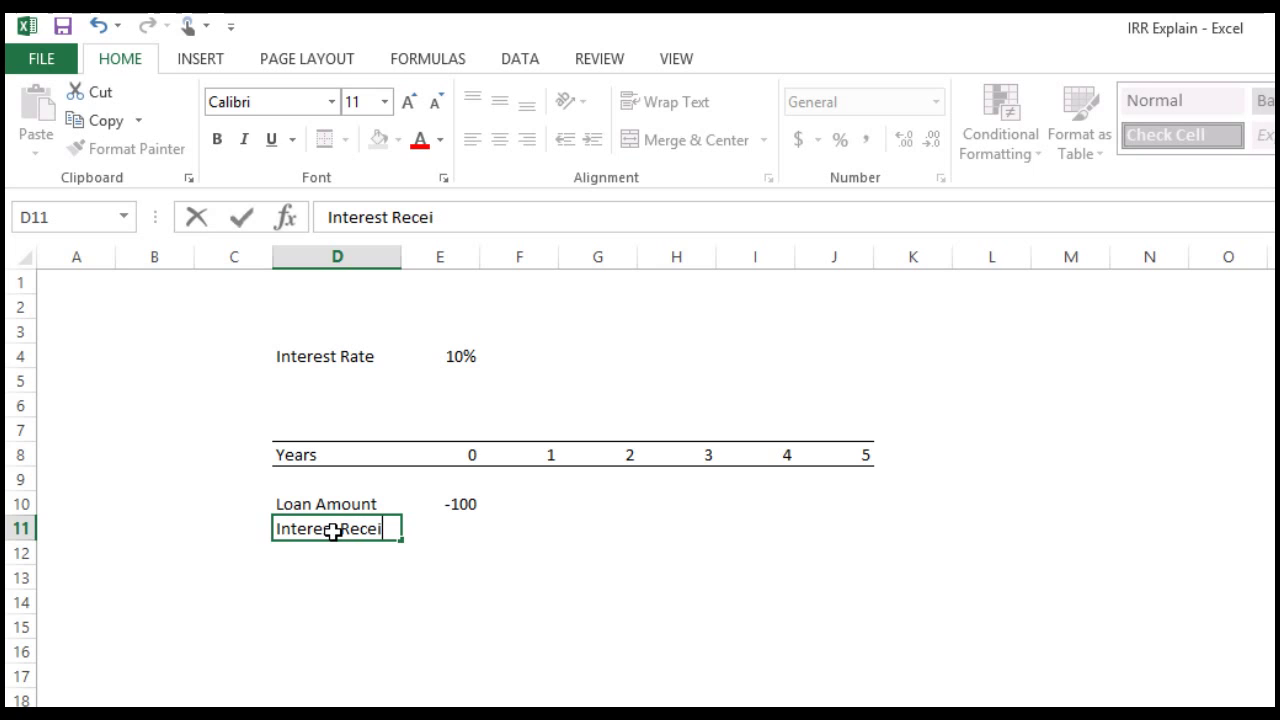
{"action": "key", "text": "Return"}
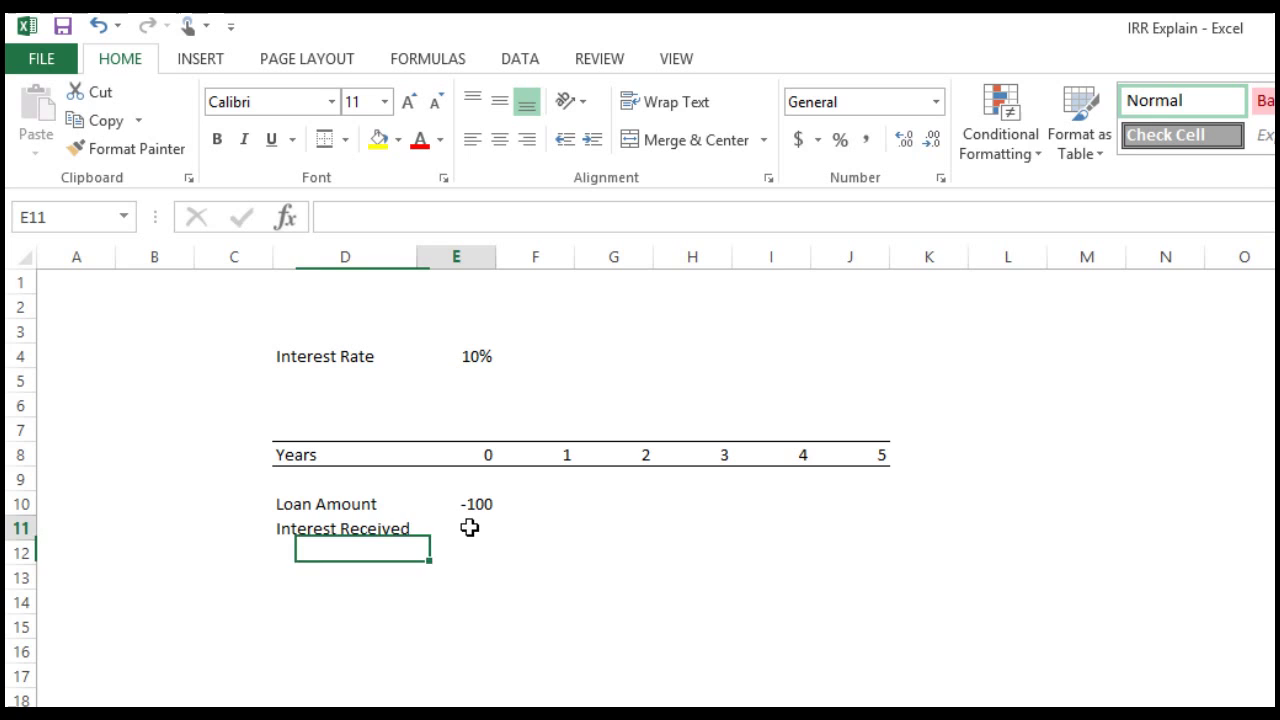
{"action": "type", "text": "0"}
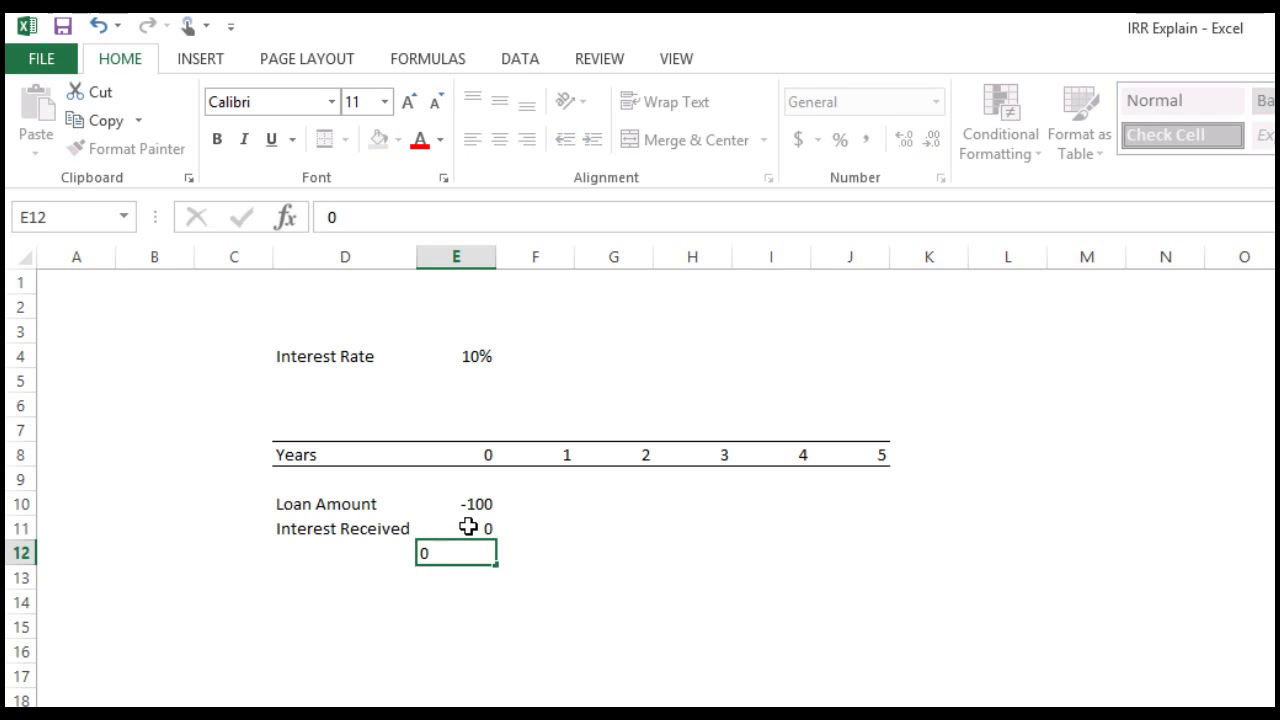
{"action": "left_click", "coordinate": [534, 528]}
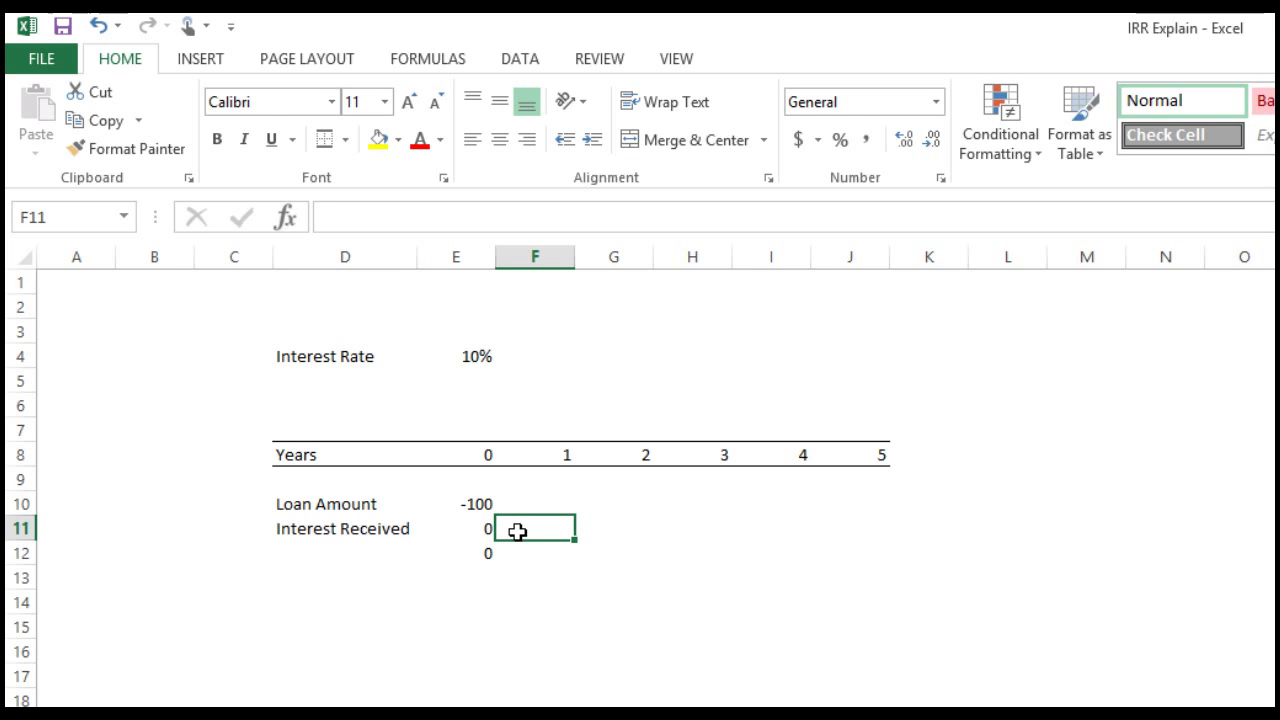
Compute year 1–5 interest with =IPMT($E$4,F8,5,$E$10), giving $10.00 down to $2.40.
{"action": "type", "text": "="}
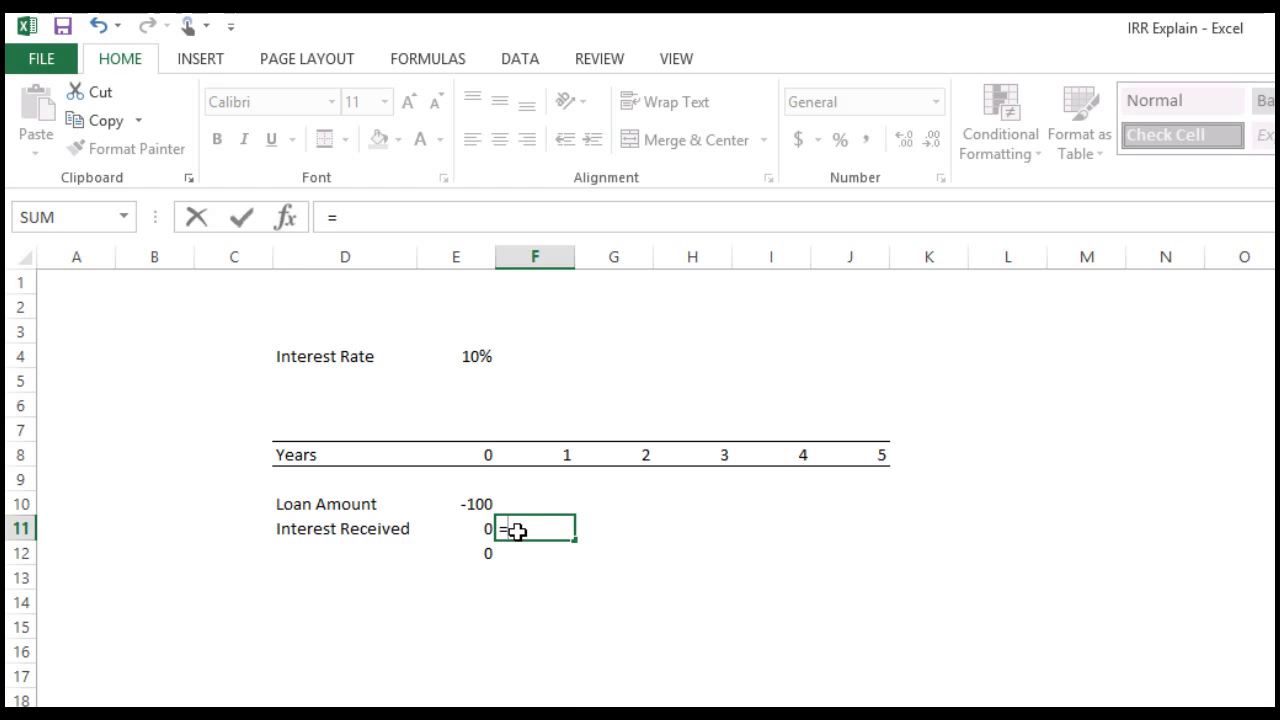
{"action": "type", "text": "i"}
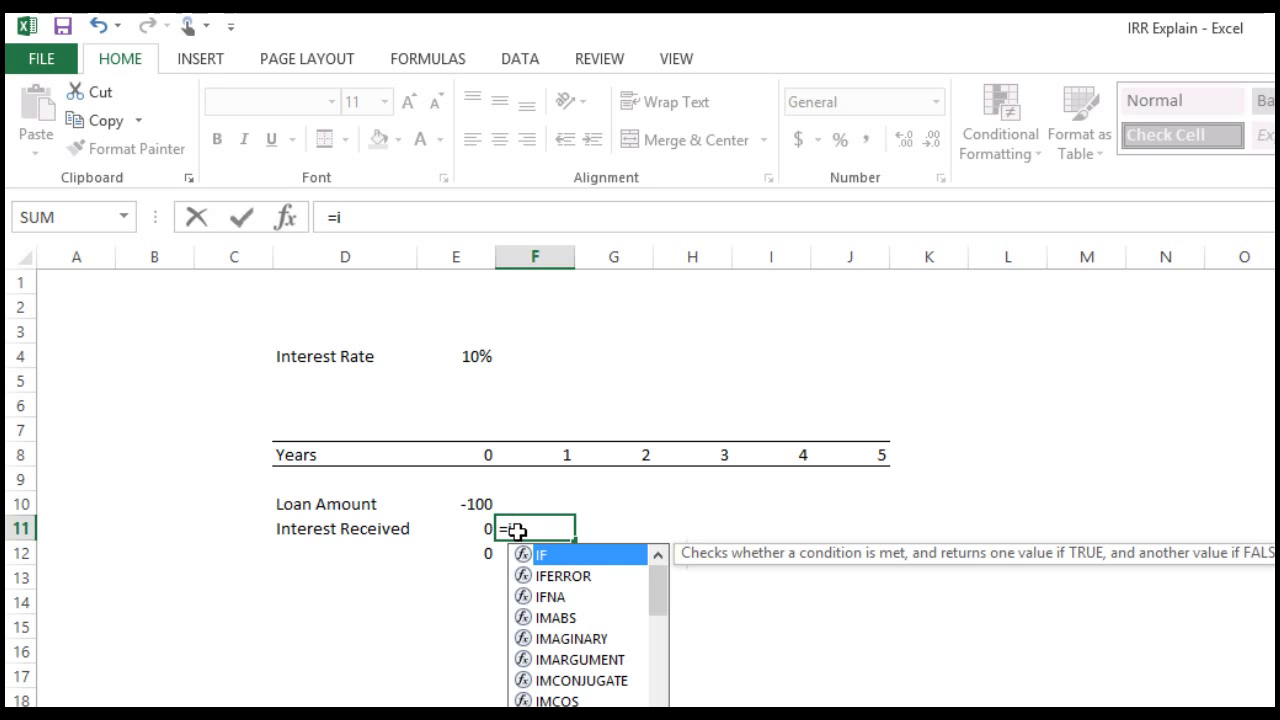
{"action": "type", "text": "p"}
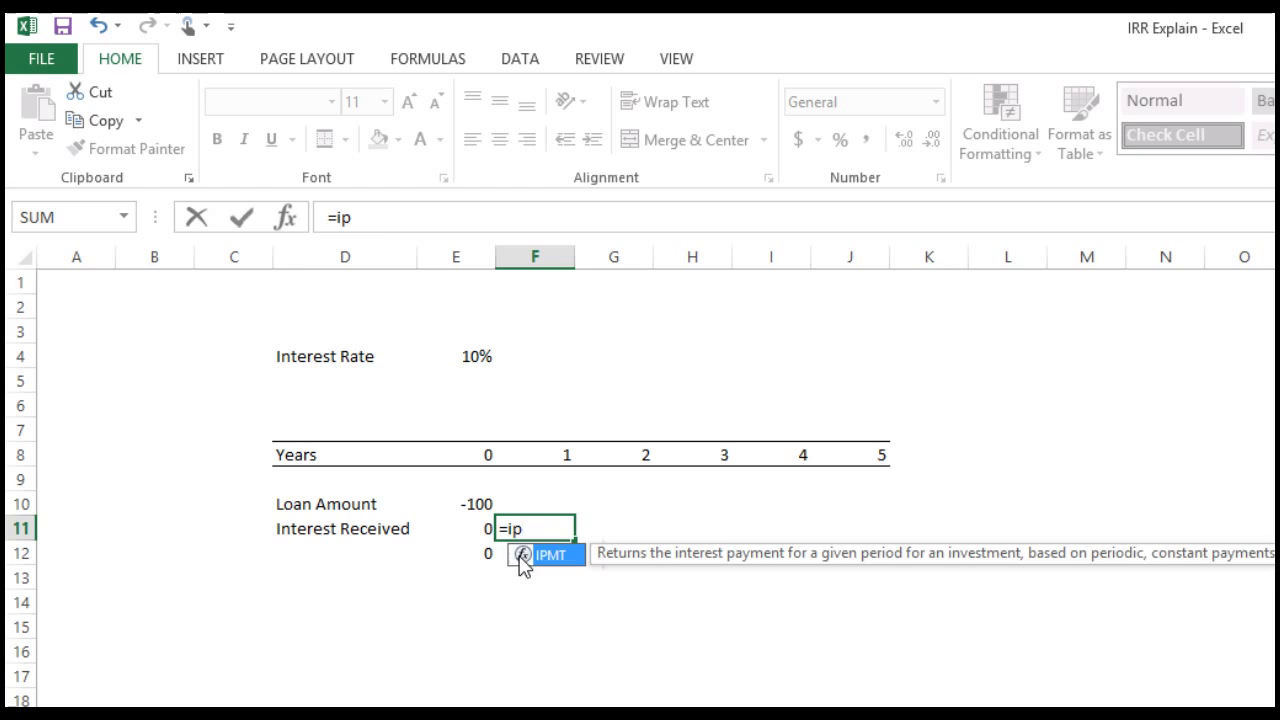
{"action": "double_click", "coordinate": [552, 554]}
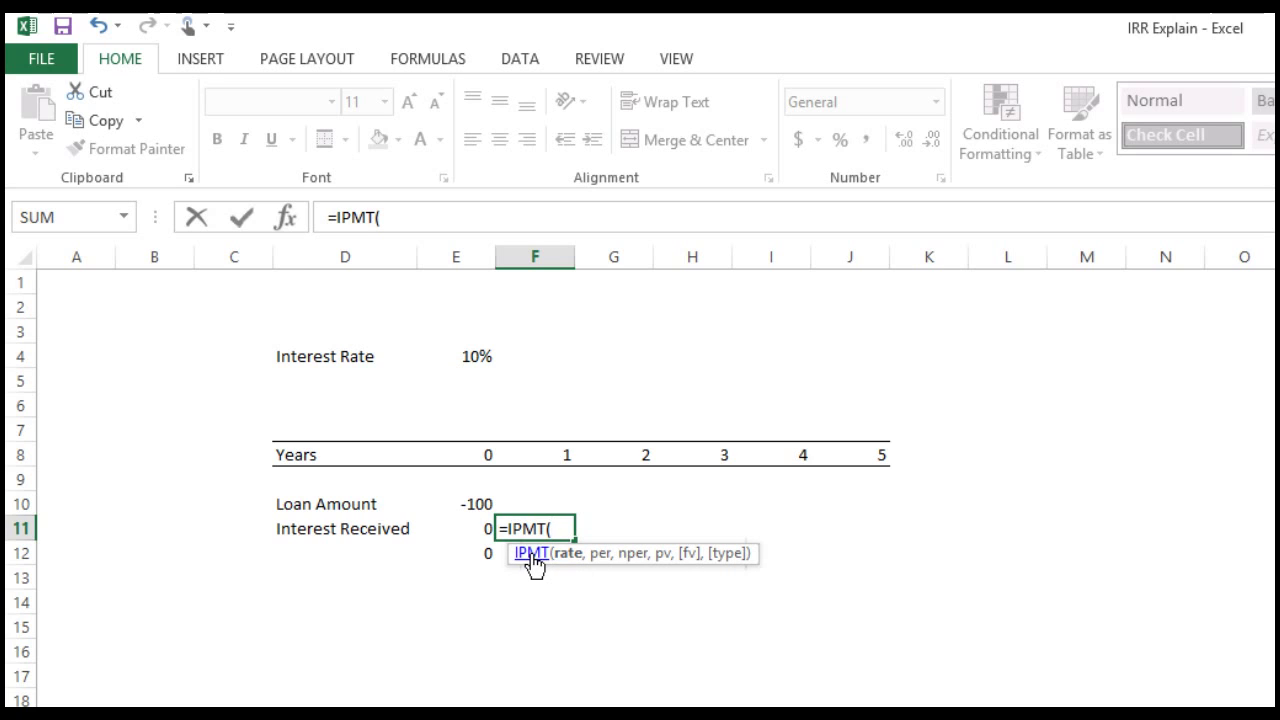
{"action": "mouse_move", "coordinate": [468, 356]}
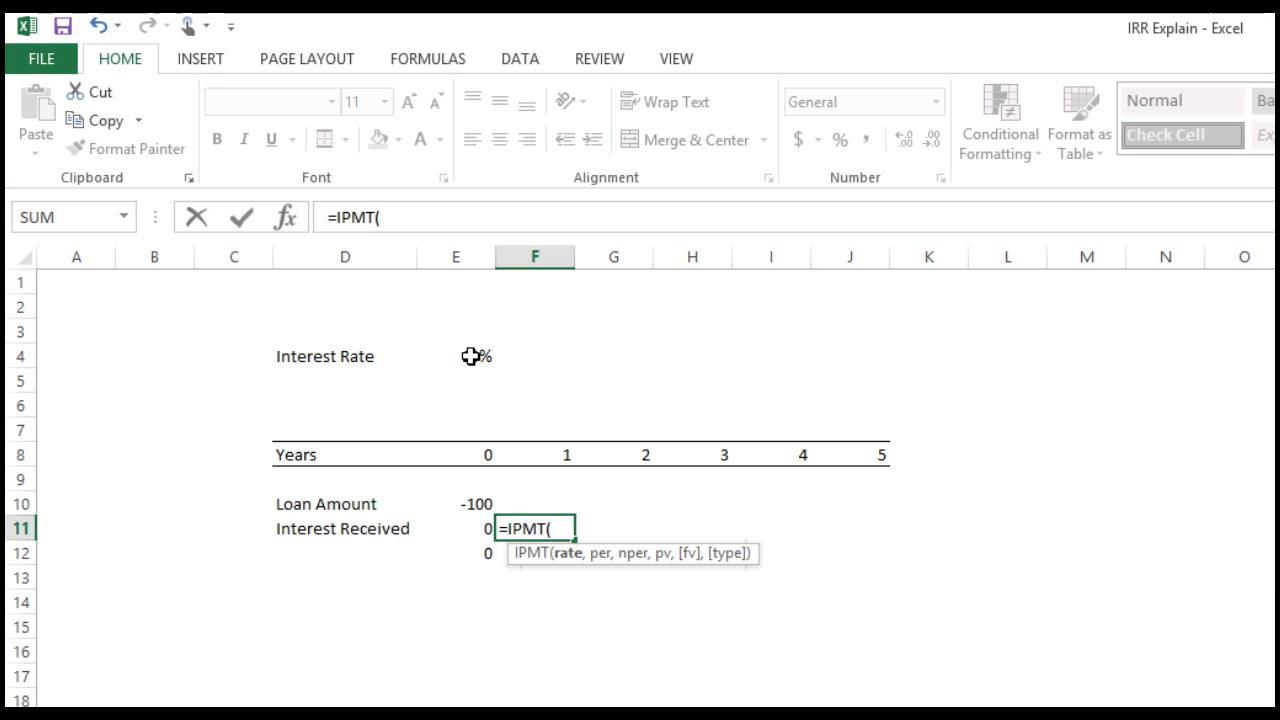
{"action": "left_click", "coordinate": [456, 356]}
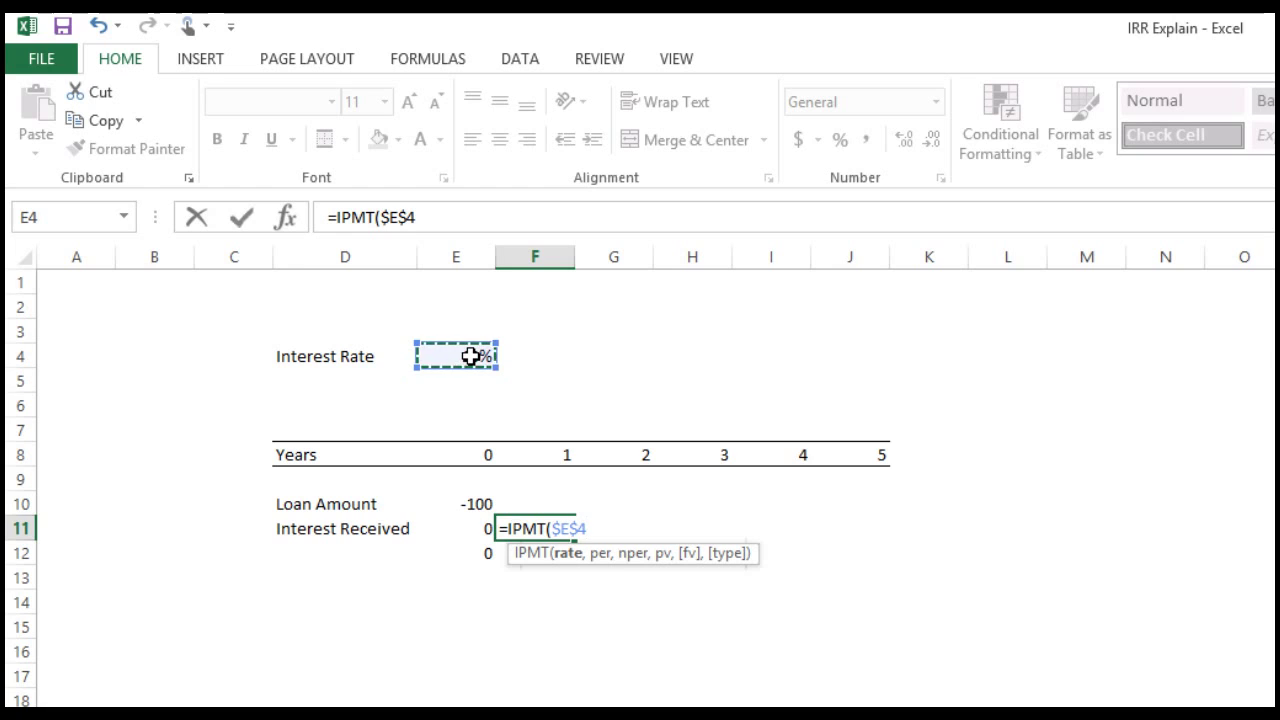
{"action": "type", "text": ","}
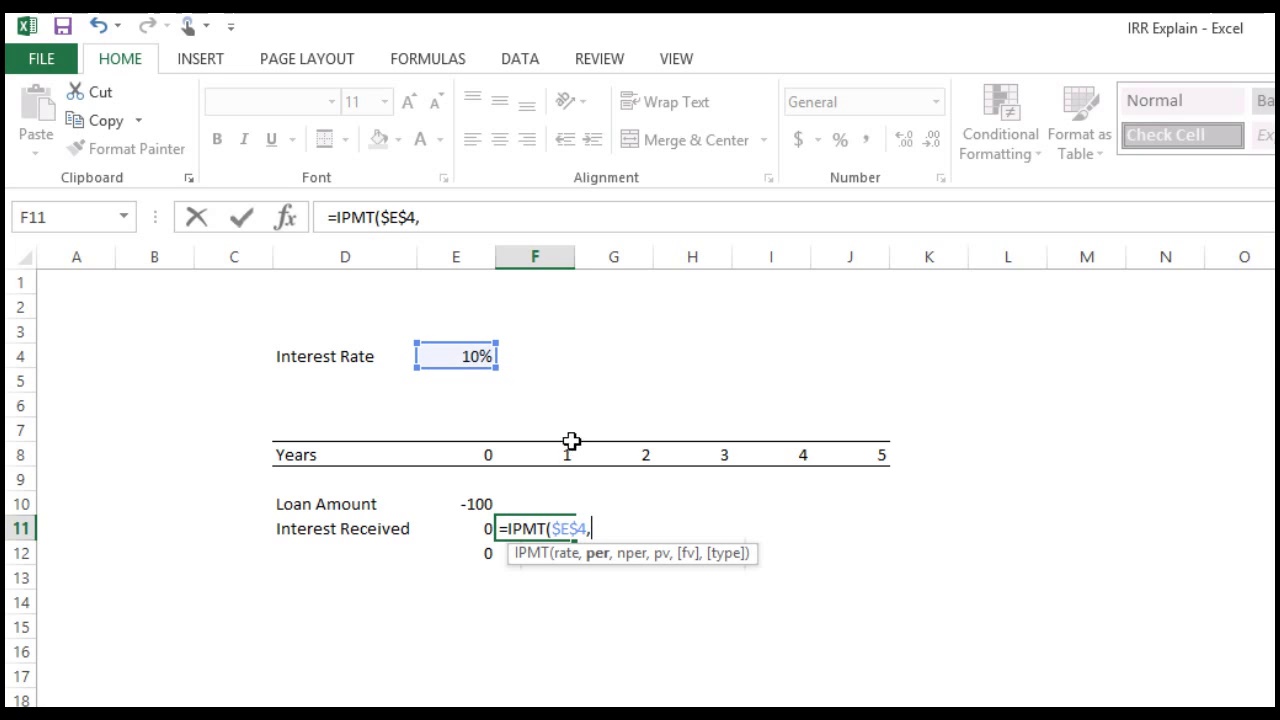
{"action": "left_click", "coordinate": [534, 454]}
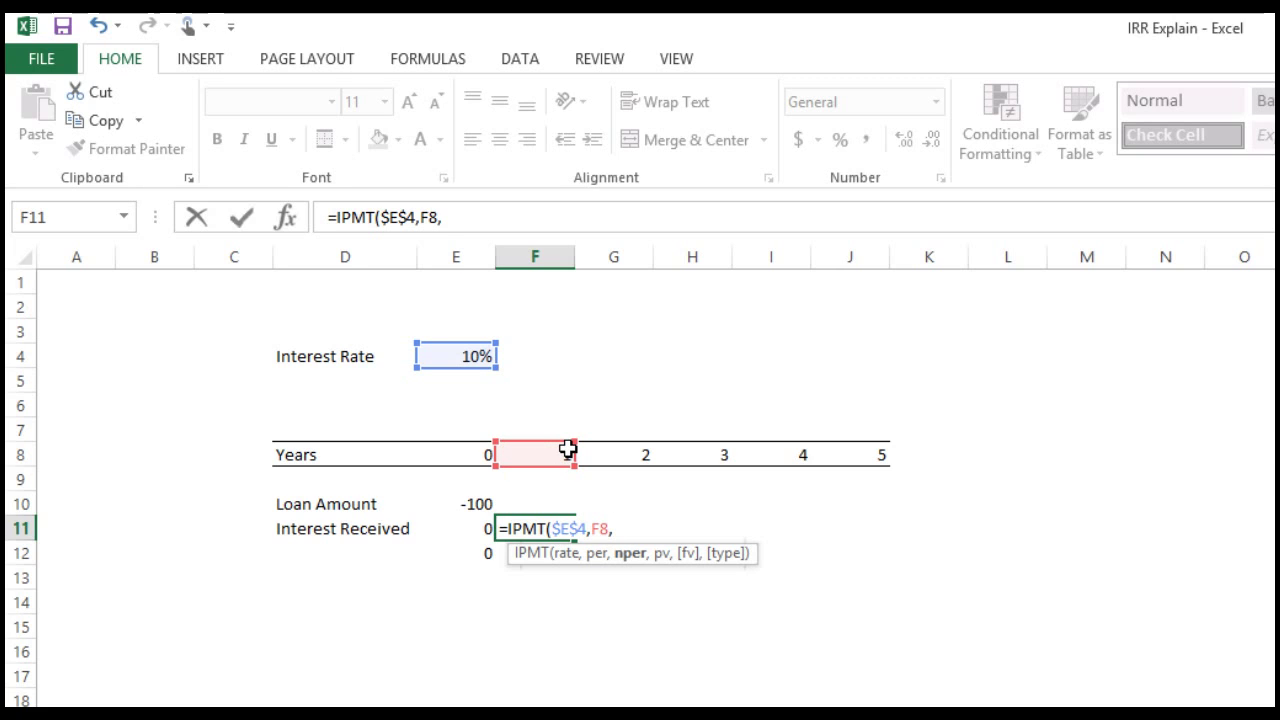
{"action": "type", "text": "5"}
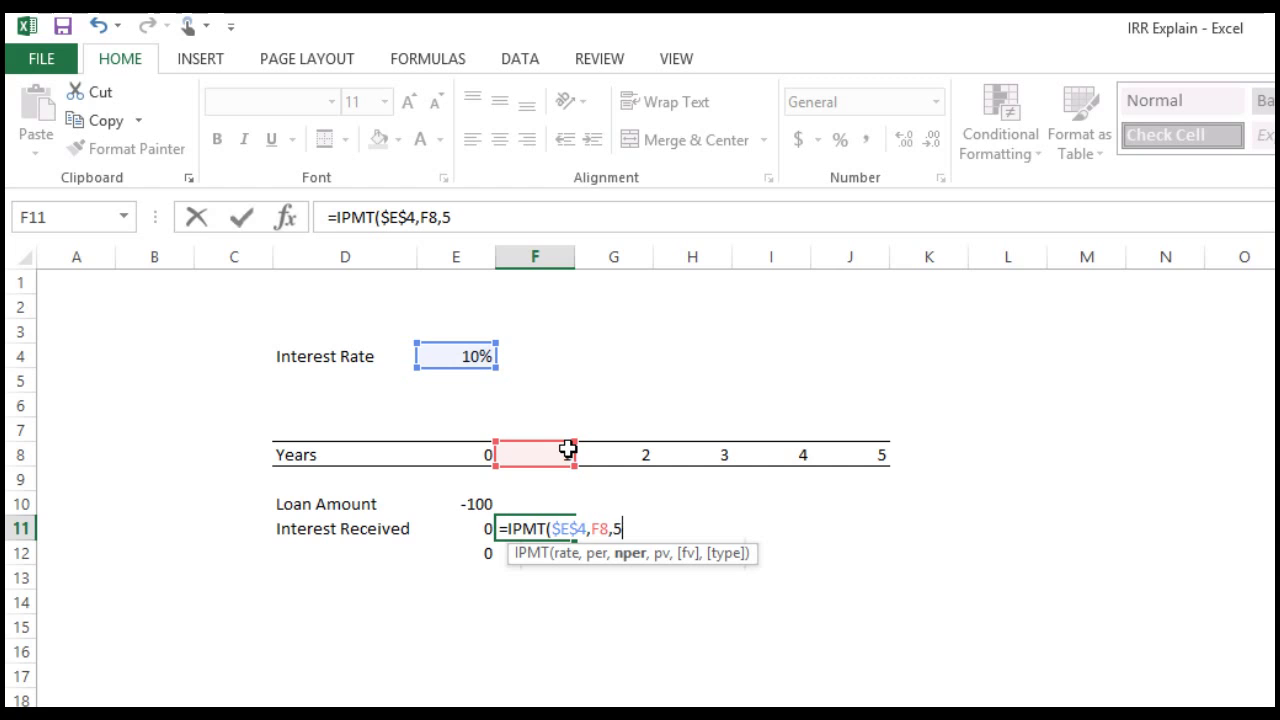
{"action": "type", "text": ","}
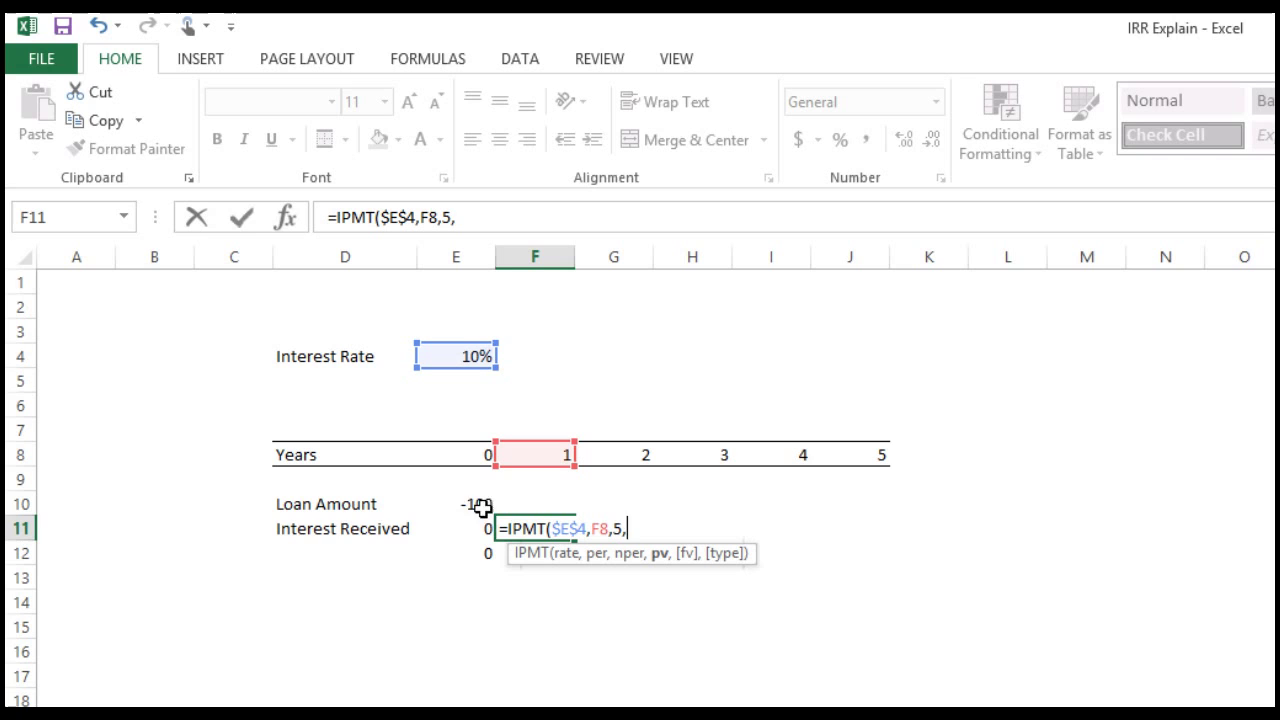
{"action": "left_click", "coordinate": [456, 504]}
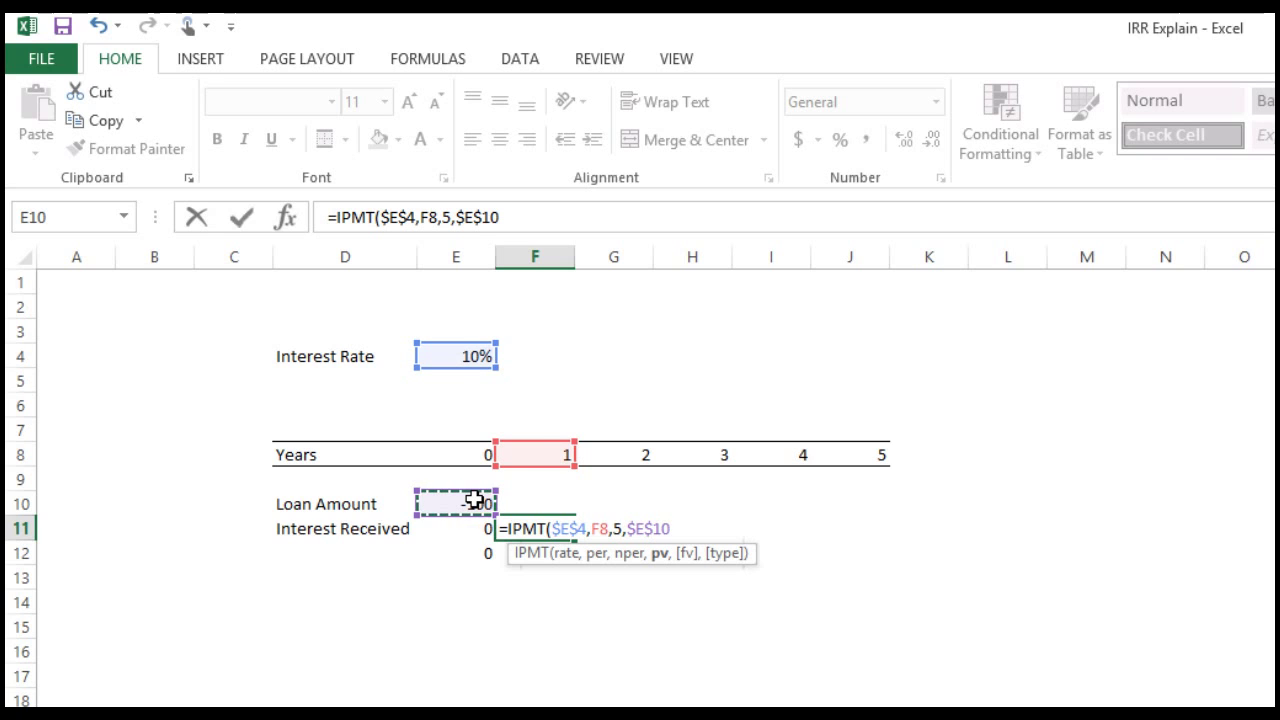
{"action": "key", "text": "Return"}
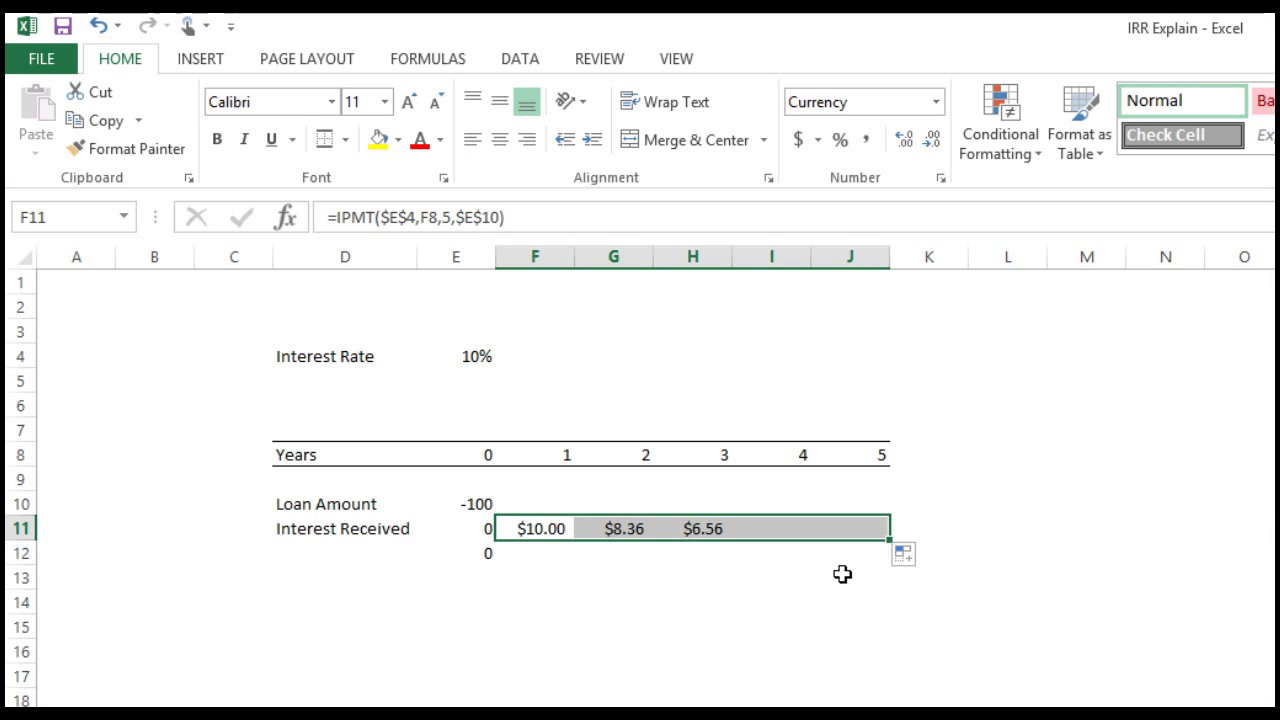
{"action": "left_click", "coordinate": [692, 576]}
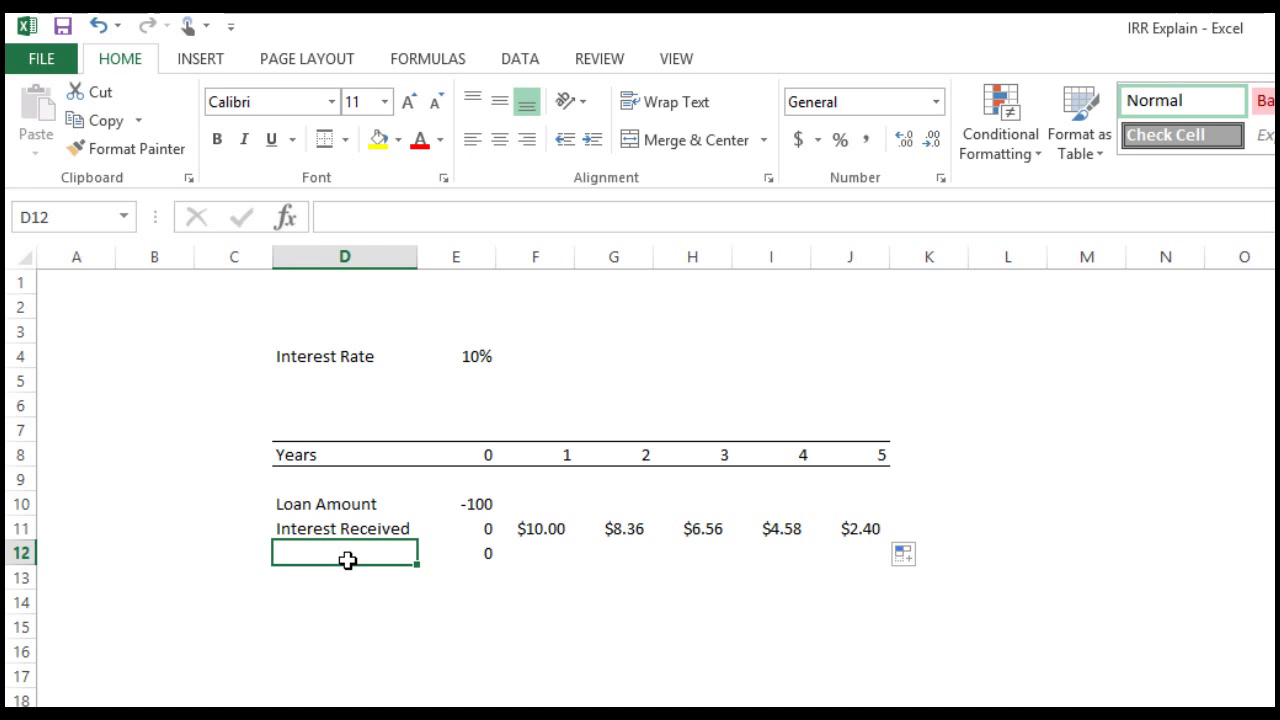
Label the next row 'Prin Repayment' and start its year 1 value.
{"action": "type", "text": "Pri"}
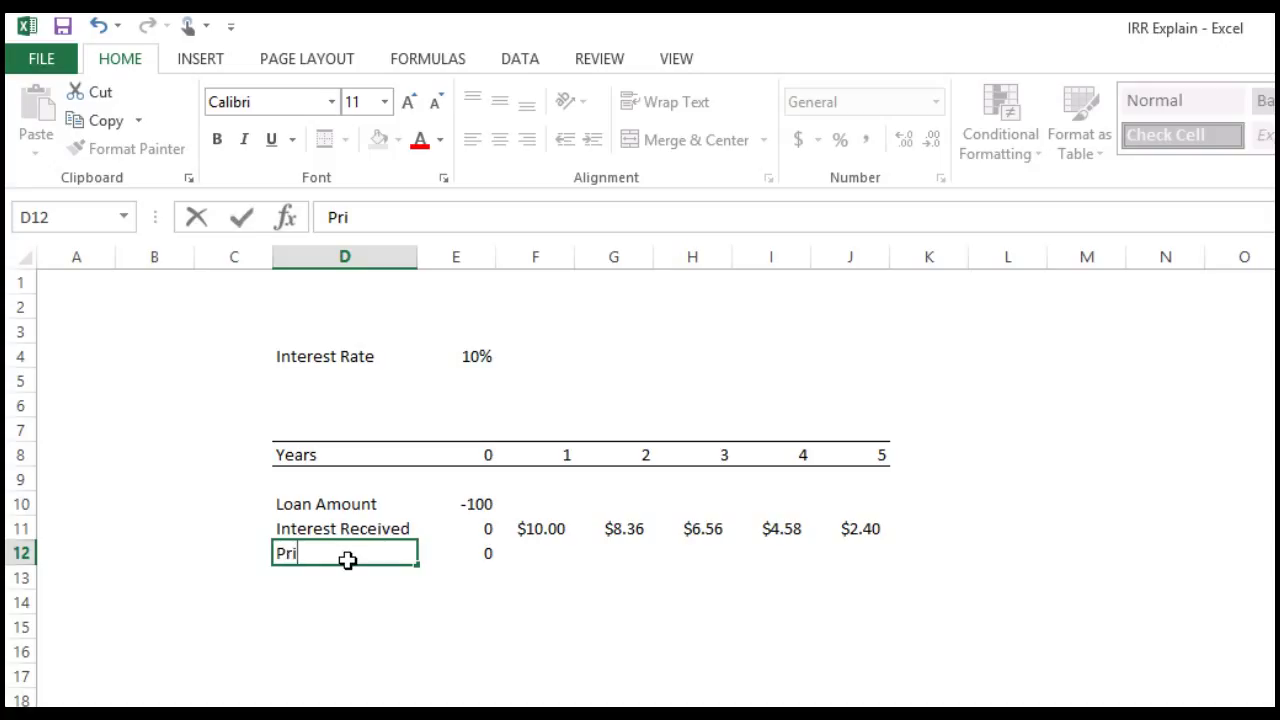
{"action": "type", "text": "n"}
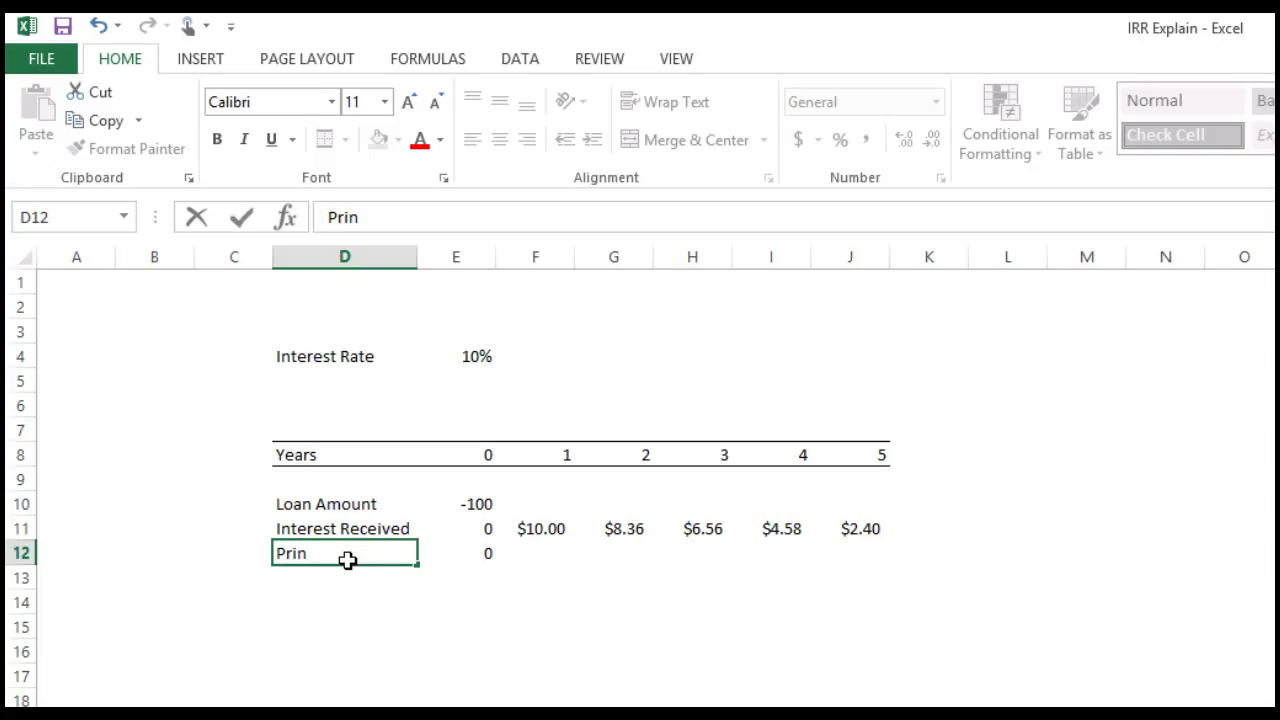
{"action": "type", "text": "Repay"}
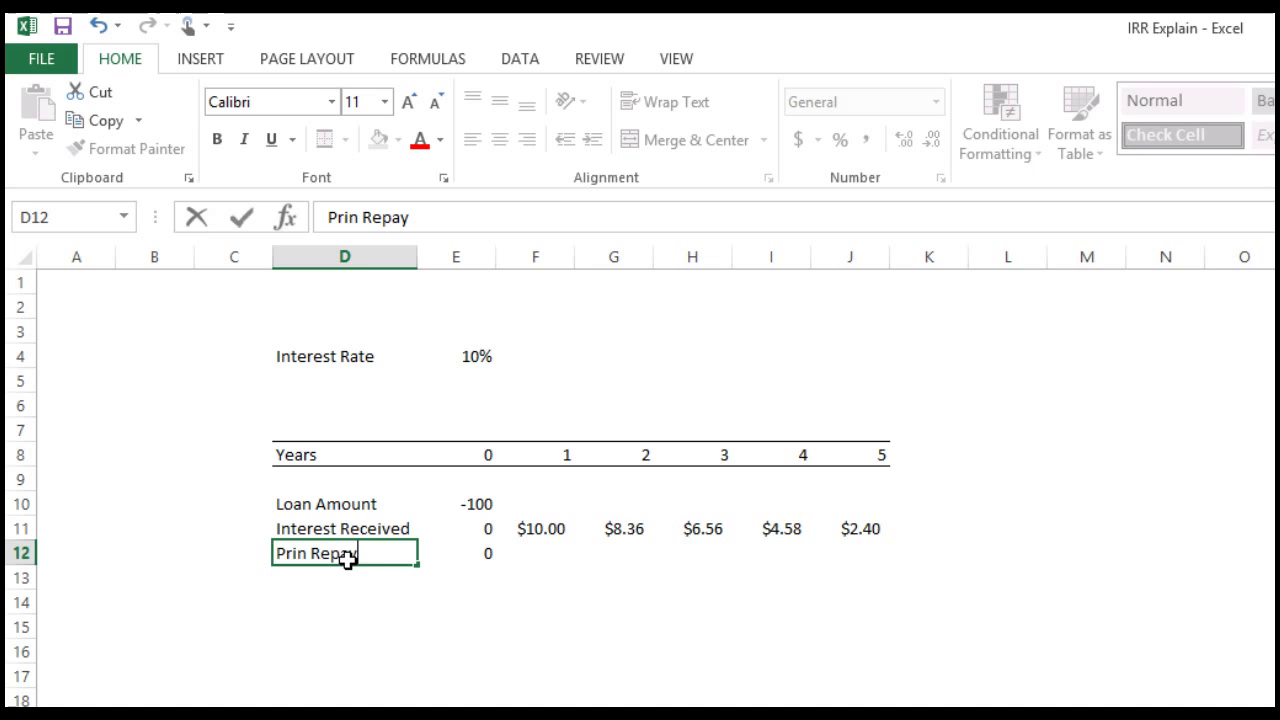
{"action": "type", "text": "ment"}
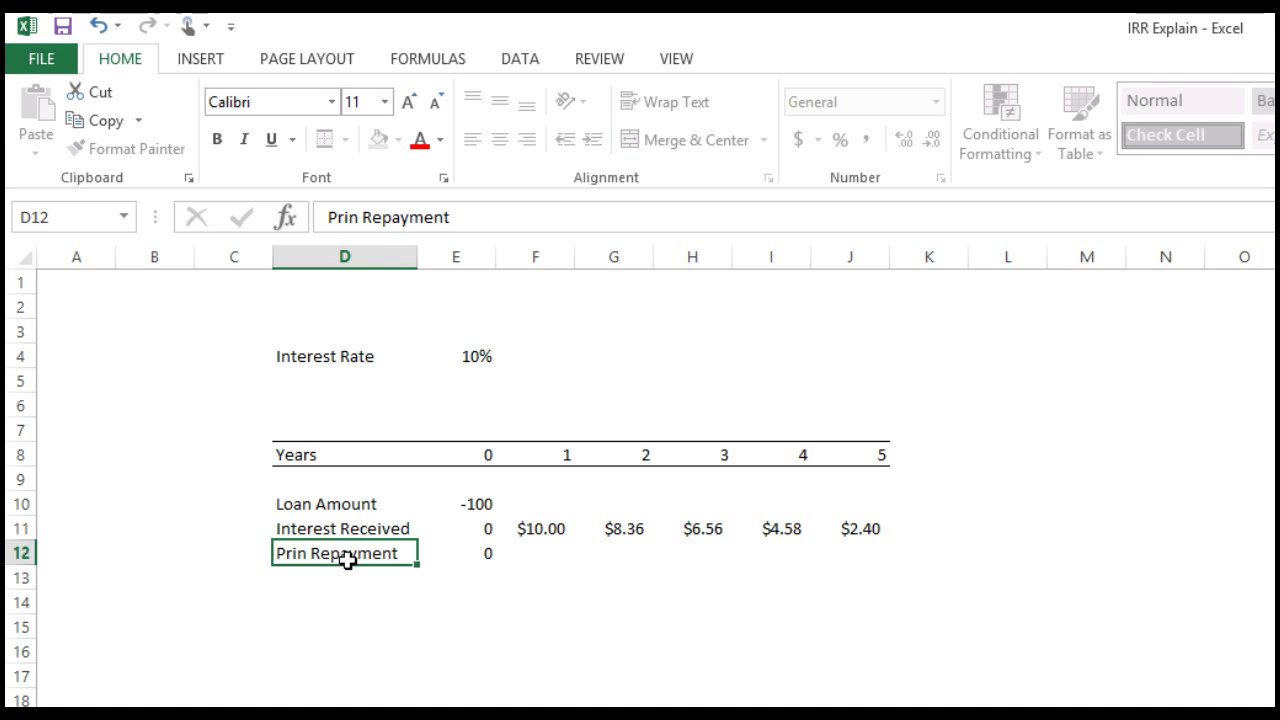
{"action": "left_click", "coordinate": [536, 552]}
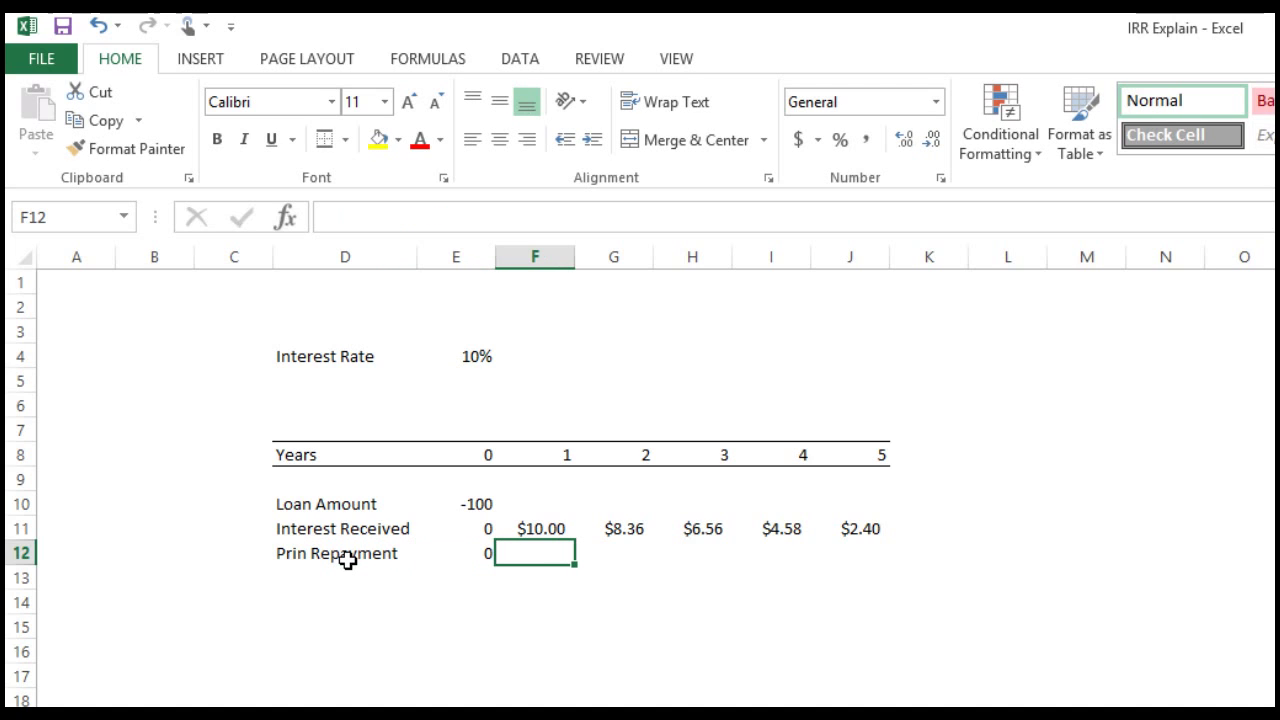
Compute year 1–5 principal with =PPMT($E$4,F8,5,$E$10), giving $16.38 to $23.98.
{"action": "type", "text": "="}
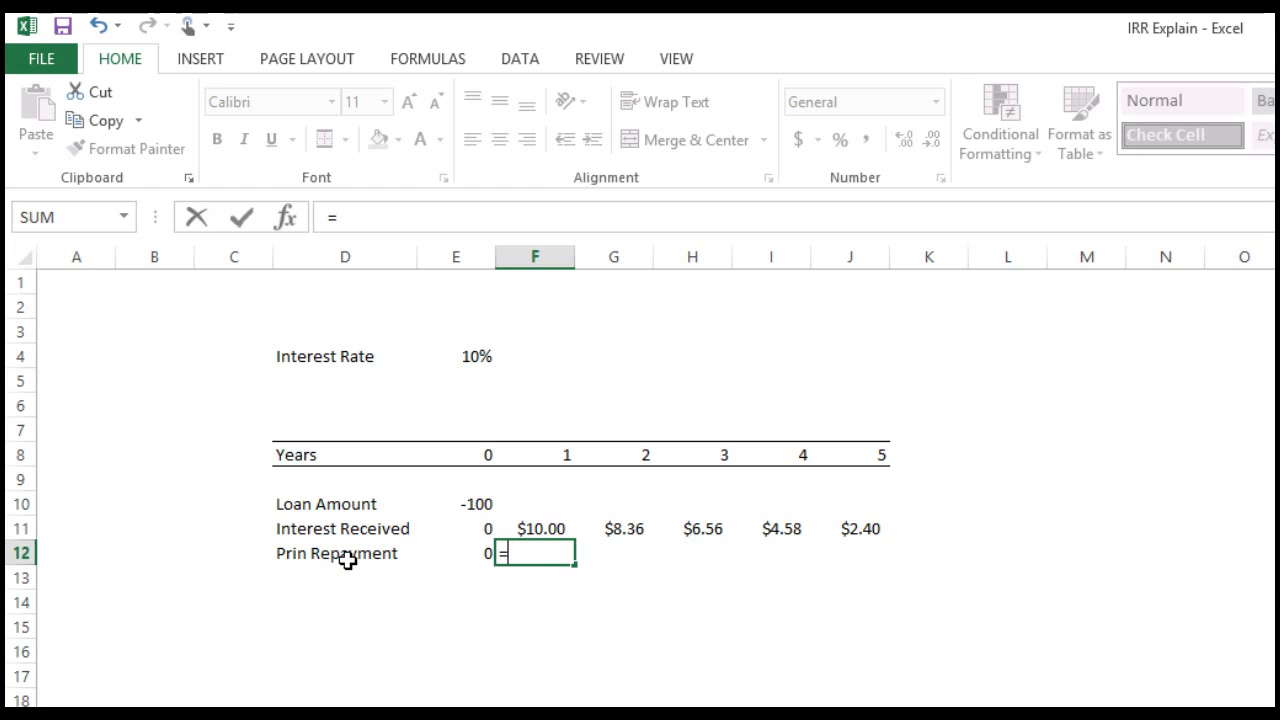
{"action": "type", "text": "pp"}
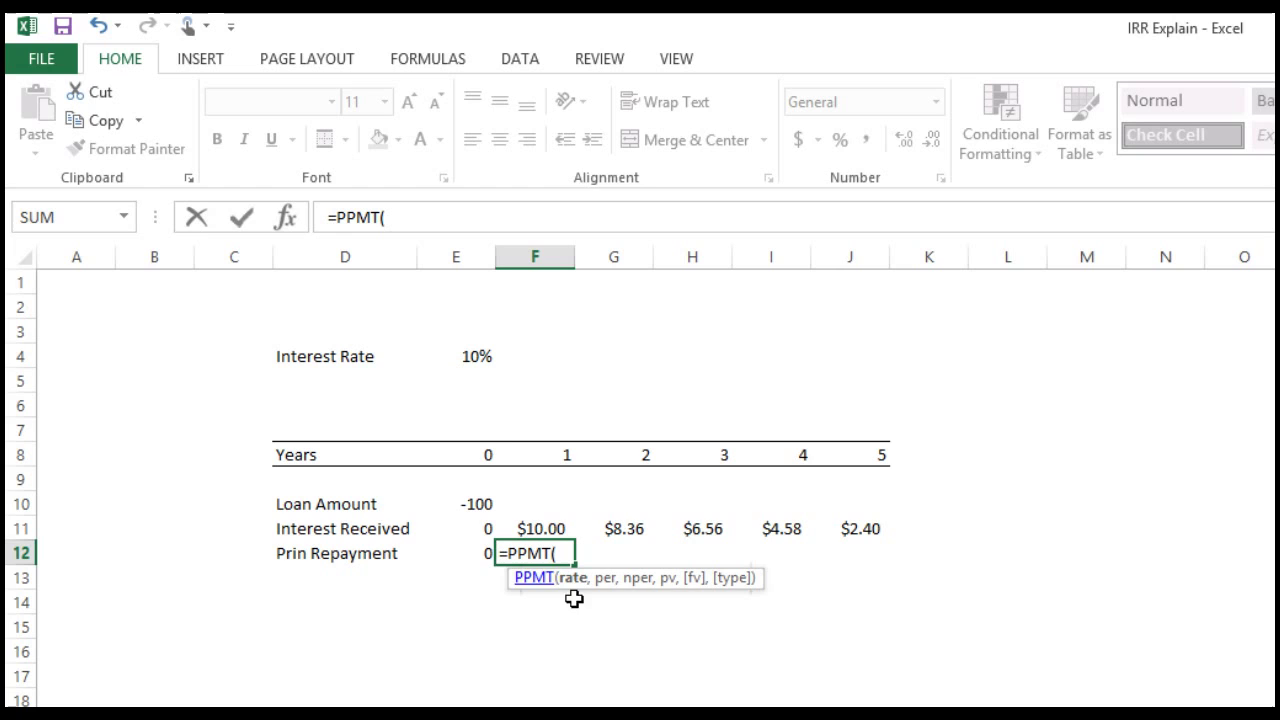
{"action": "mouse_move", "coordinate": [474, 352]}
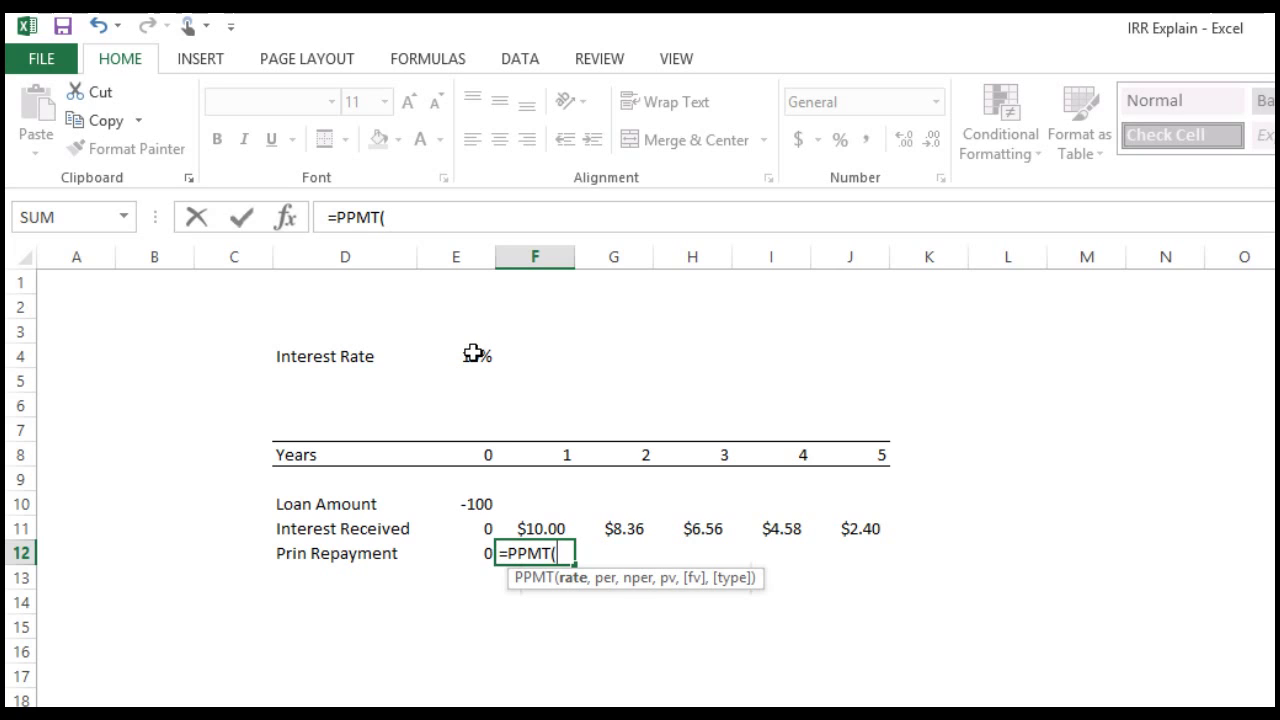
{"action": "left_click", "coordinate": [456, 356]}
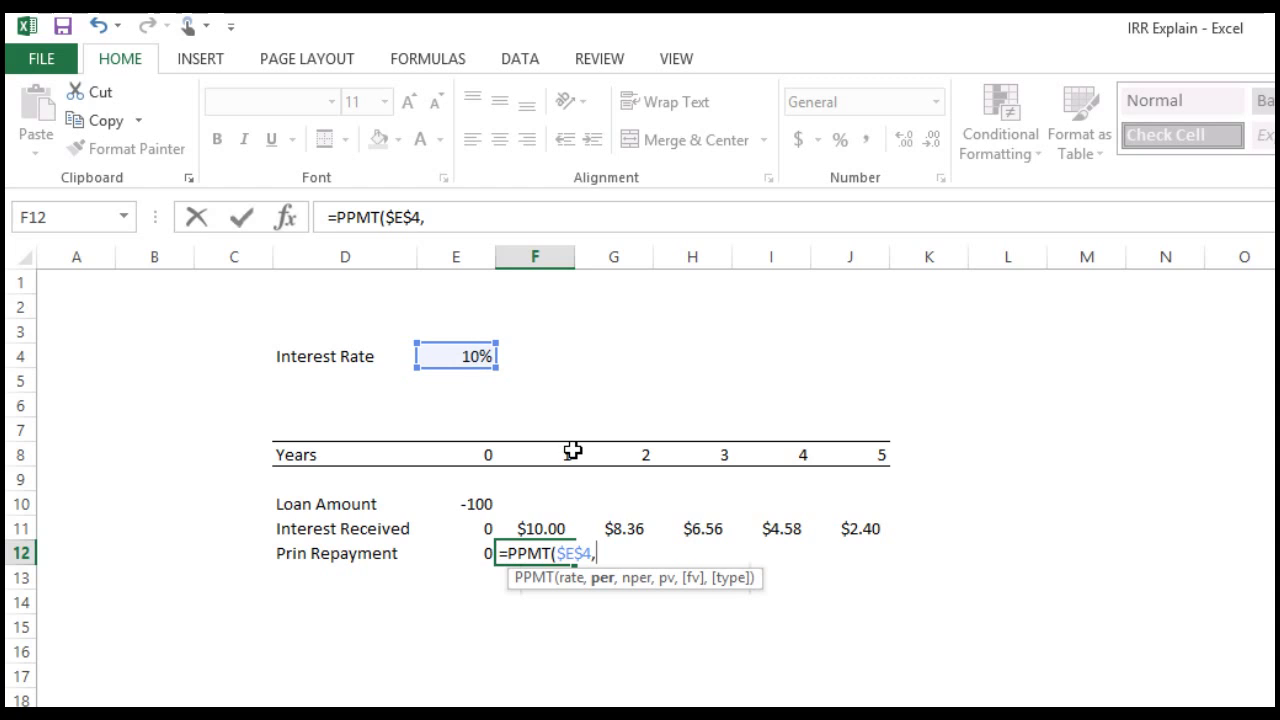
{"action": "left_click", "coordinate": [536, 454]}
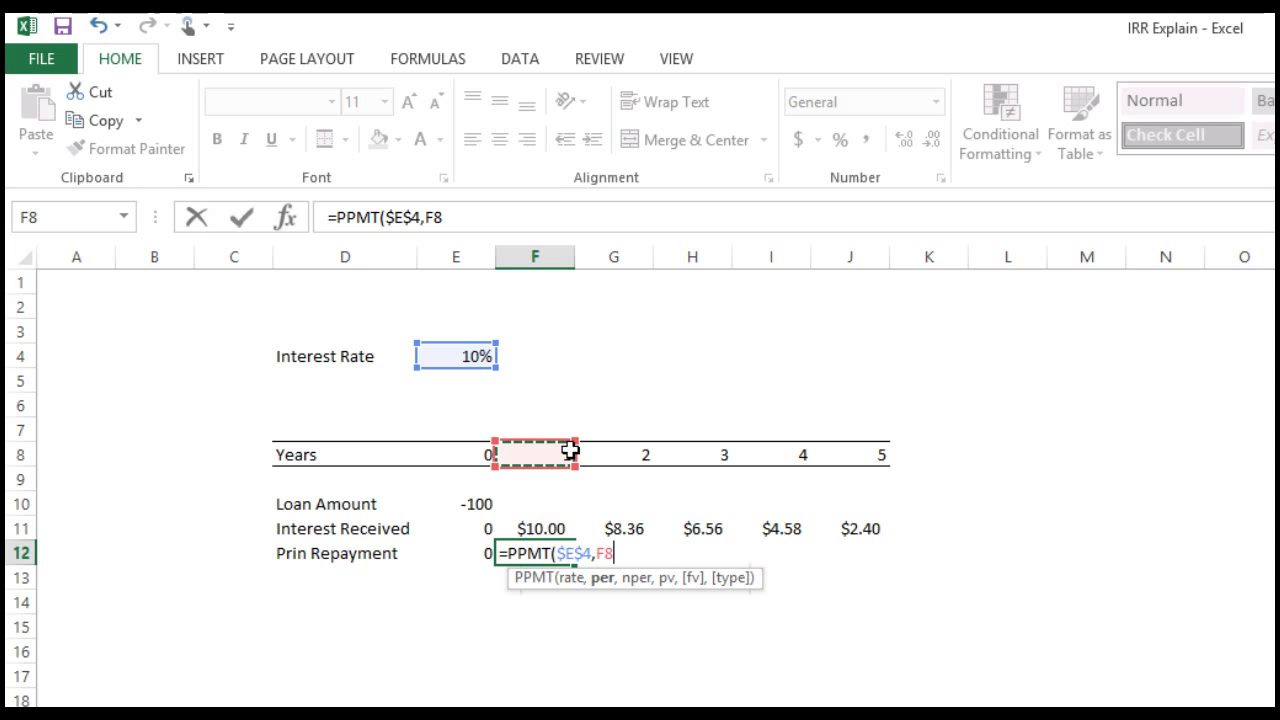
{"action": "type", "text": ","}
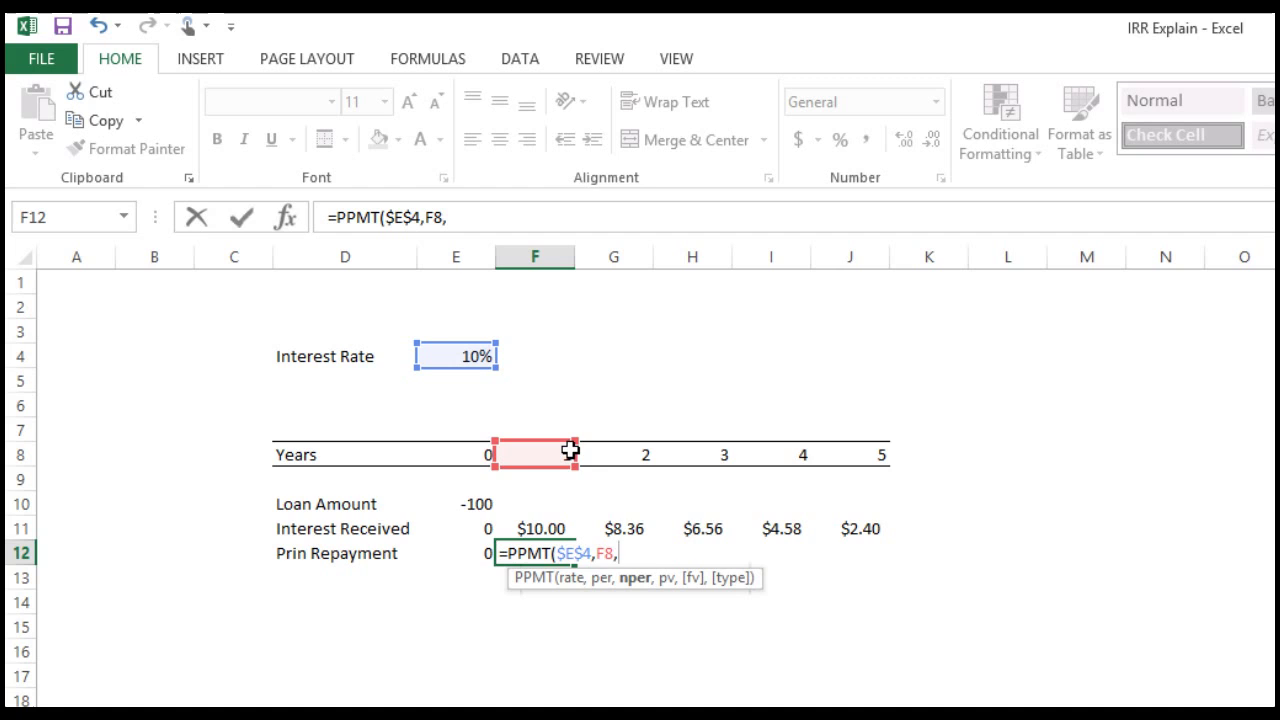
{"action": "type", "text": "5"}
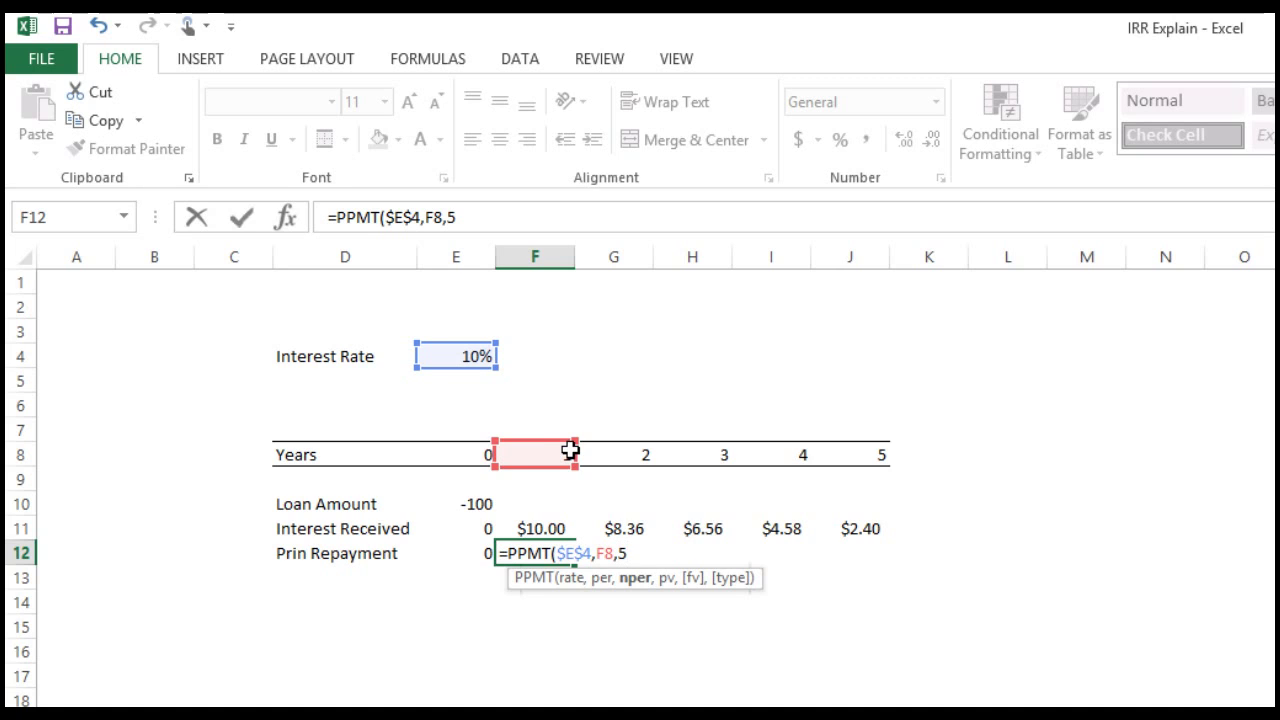
{"action": "type", "text": ","}
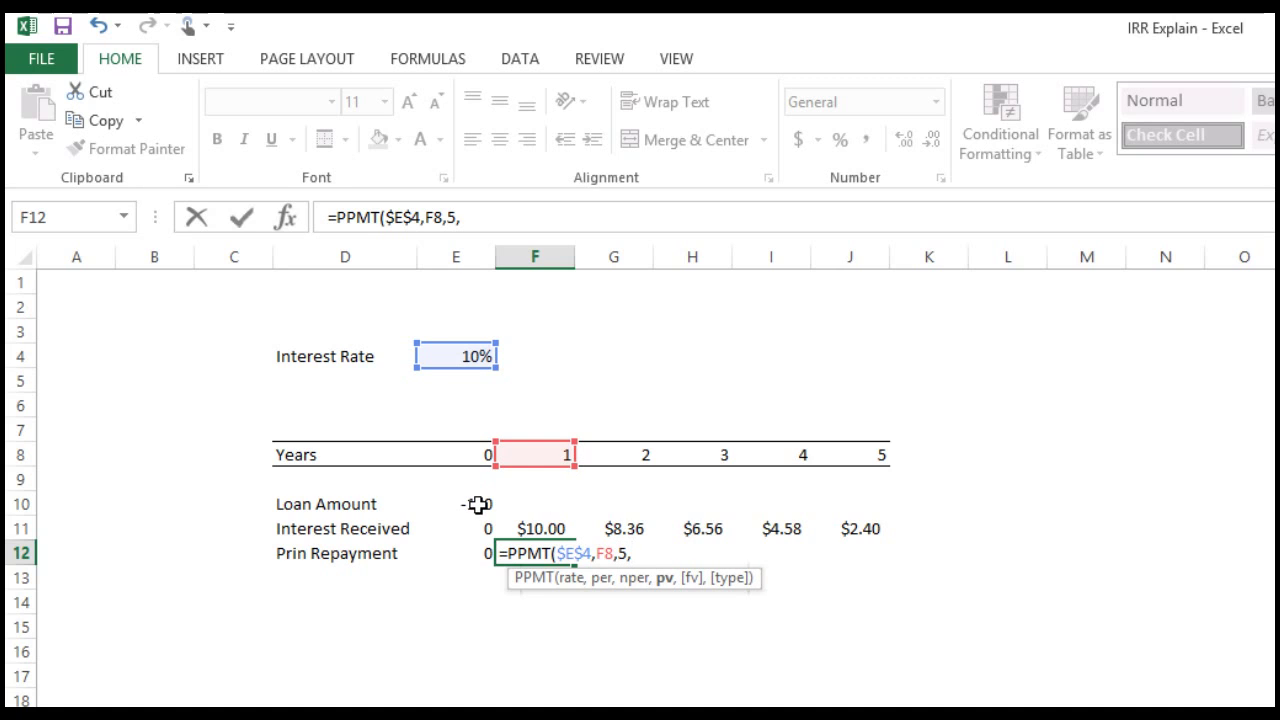
{"action": "left_click", "coordinate": [454, 504]}
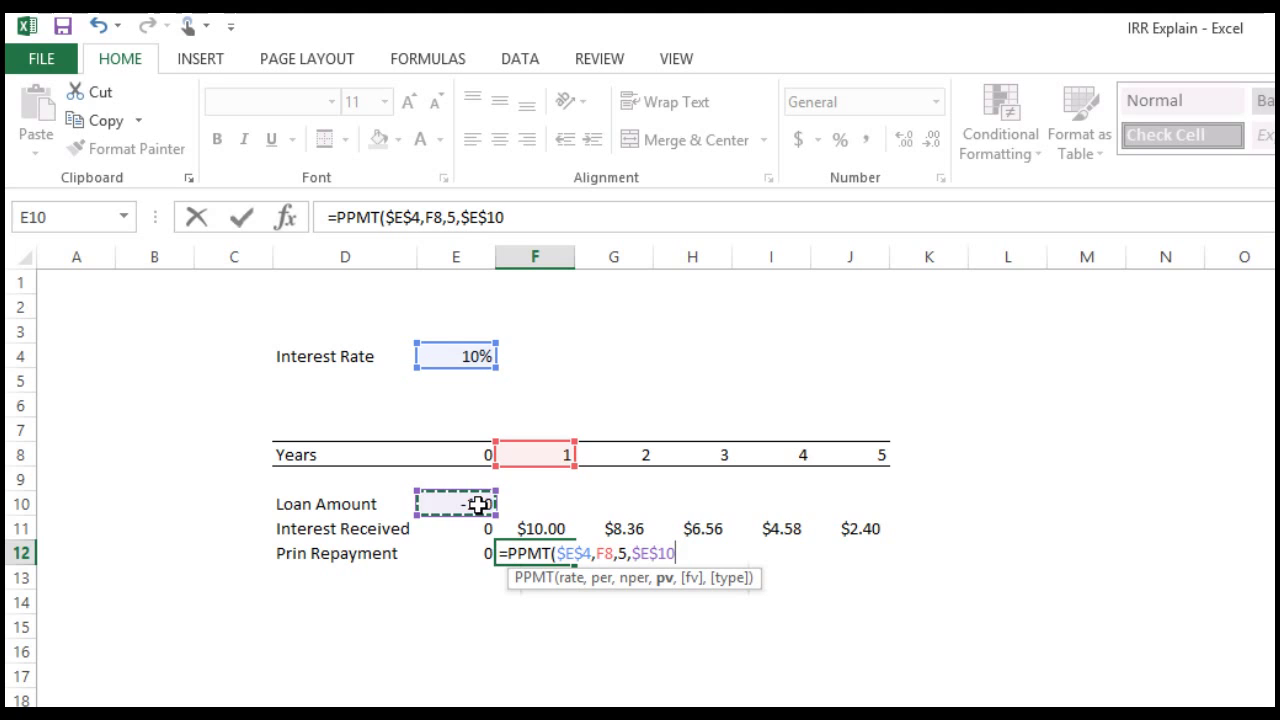
{"action": "key", "text": "Return"}
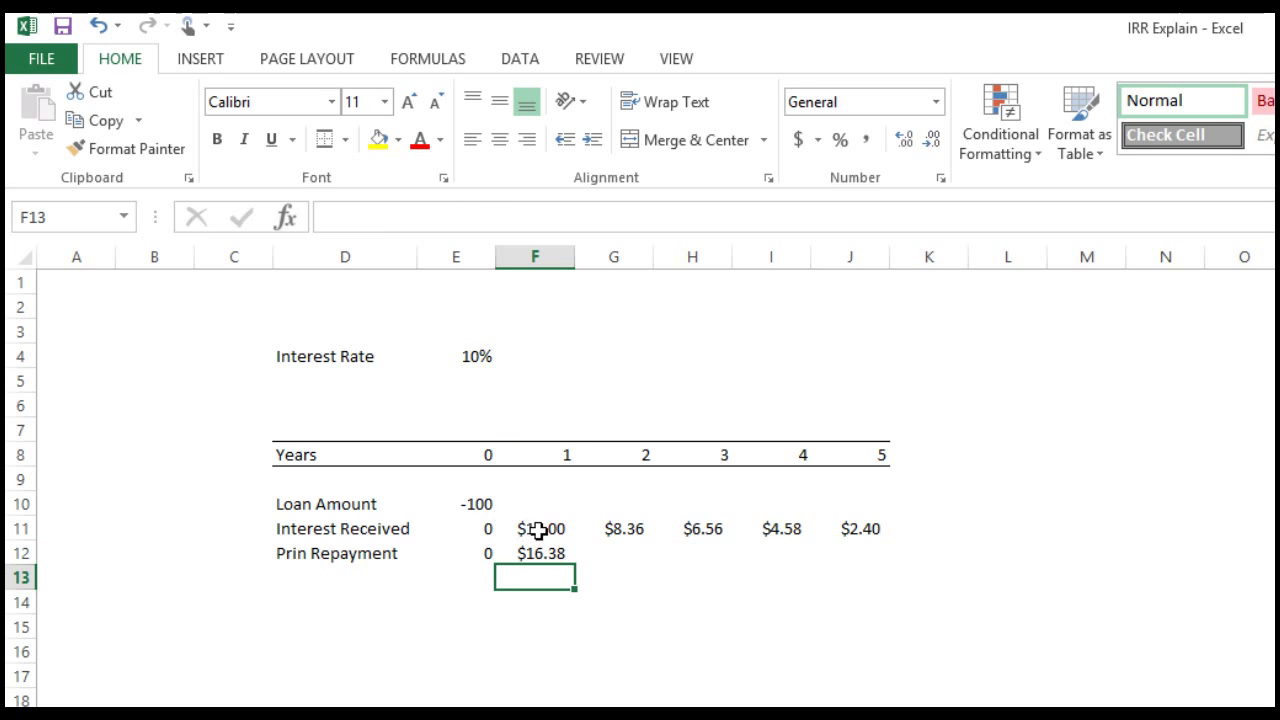
{"action": "left_click", "coordinate": [534, 552]}
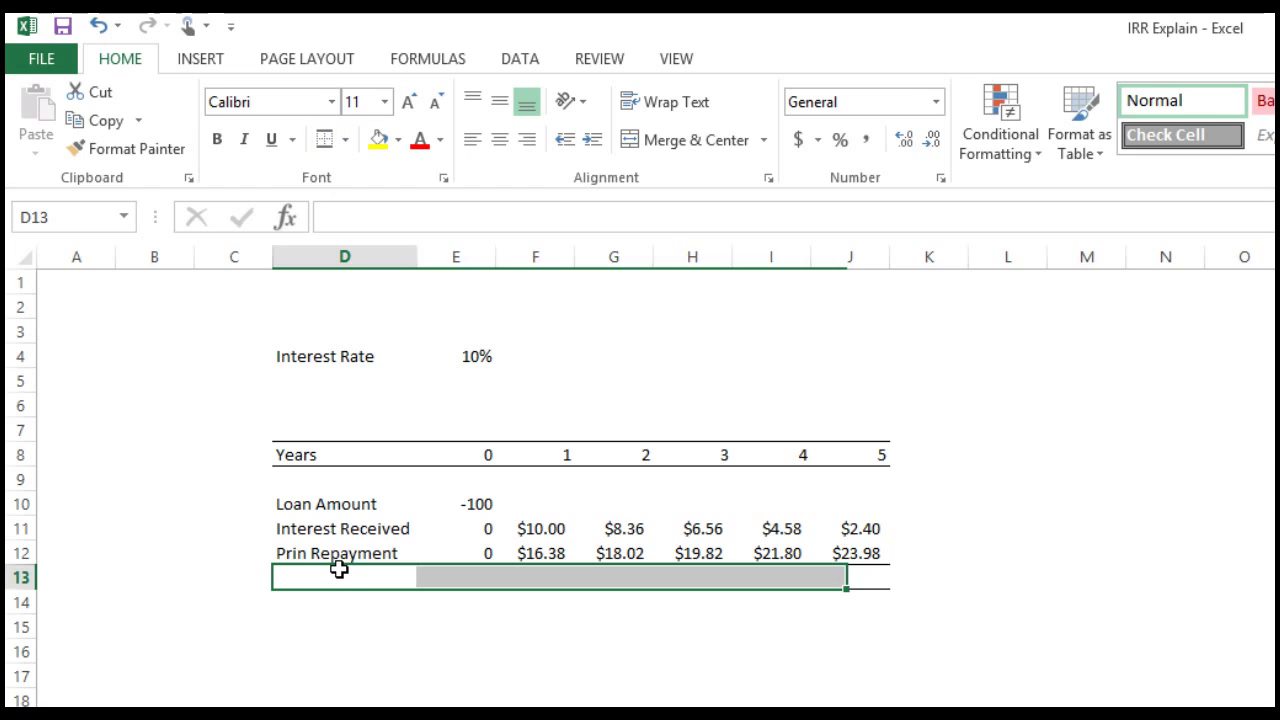
Label a Net Cash Flow row and total each year with =SUM(E10:E12) filled across, giving -100.00 then 26.38.
{"action": "type", "text": "Net"}
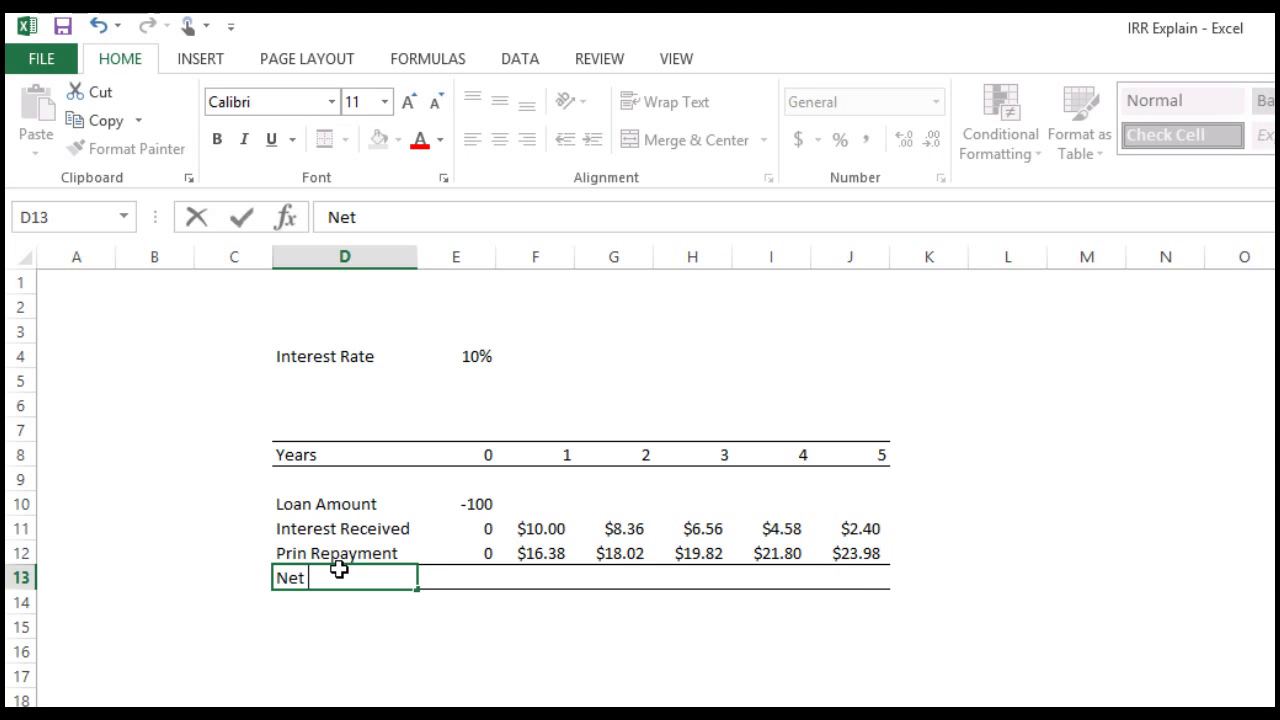
{"action": "type", "text": "Cash Fl"}
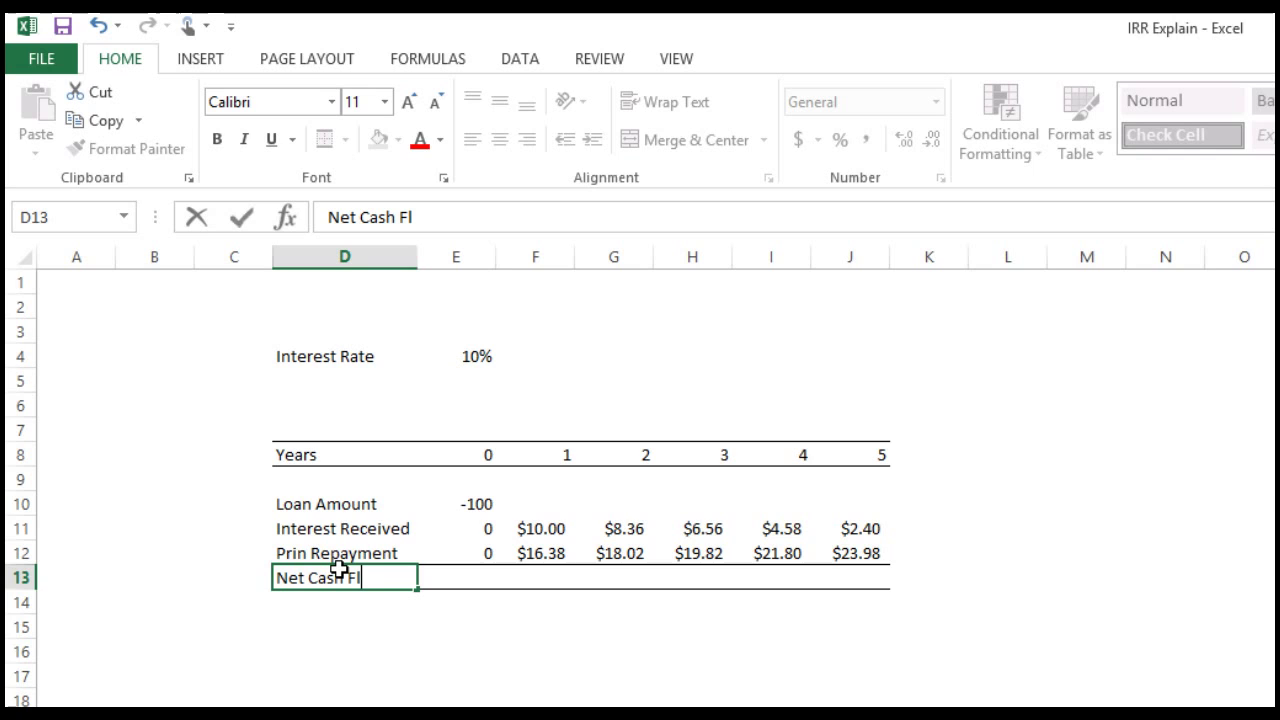
{"action": "key", "text": "Tab"}
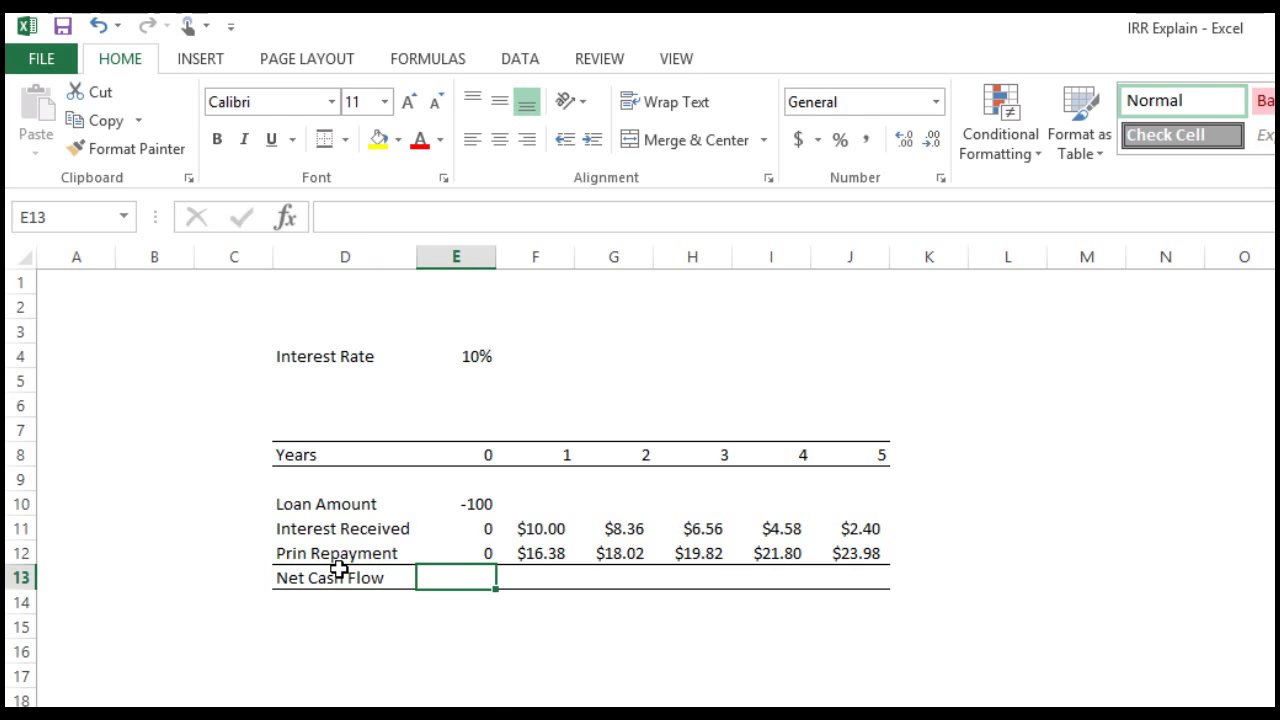
{"action": "type", "text": "=sum"}
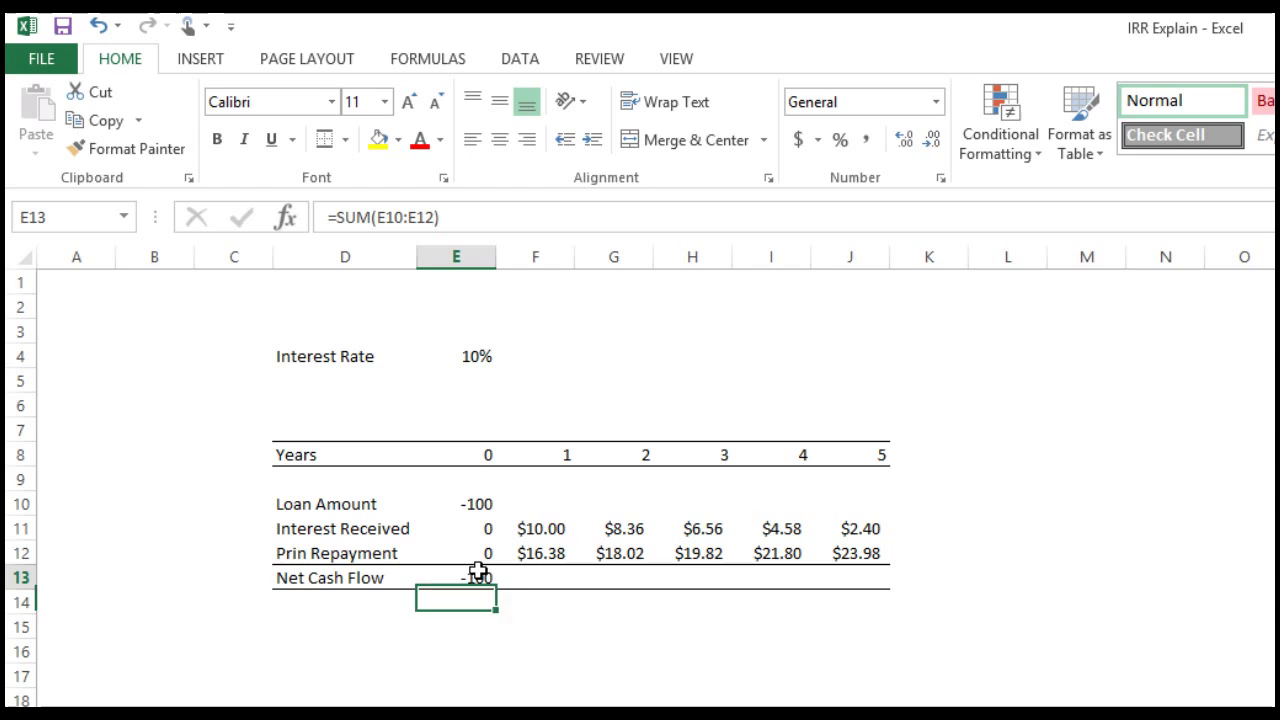
{"action": "left_click_drag", "start_coordinate": [490, 588], "coordinate": [890, 576]}
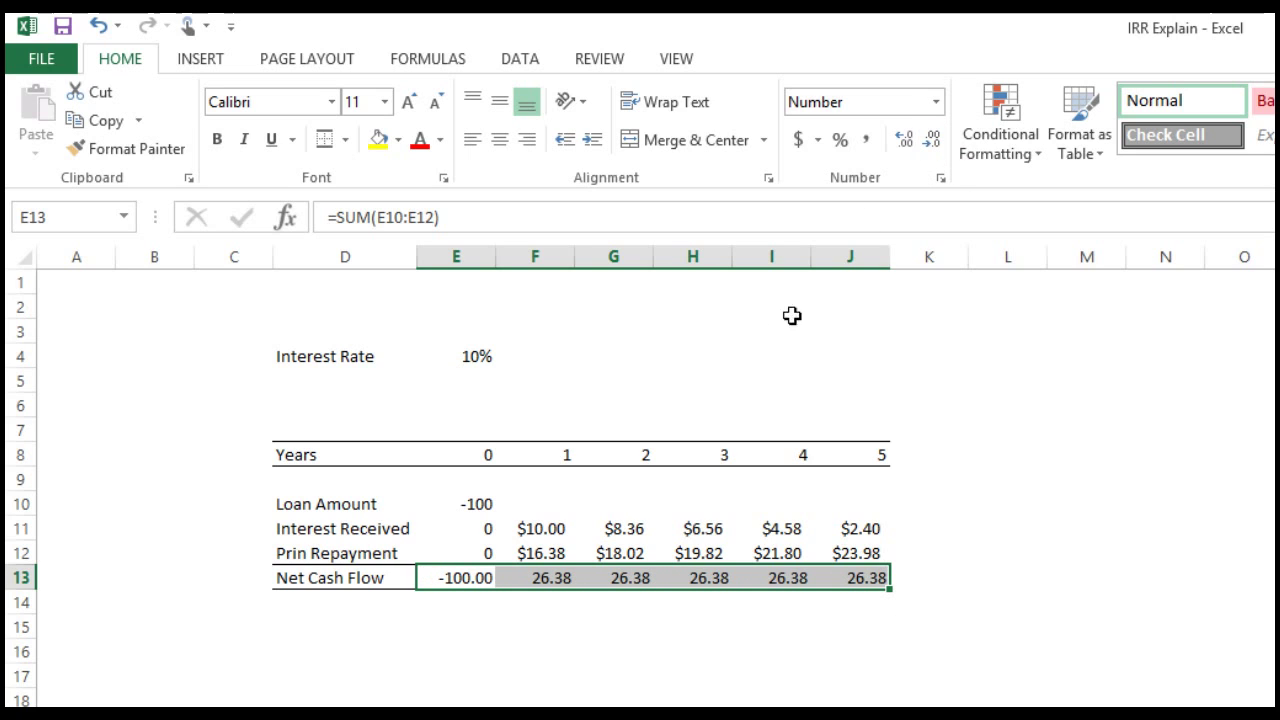
{"action": "left_click", "coordinate": [612, 676]}
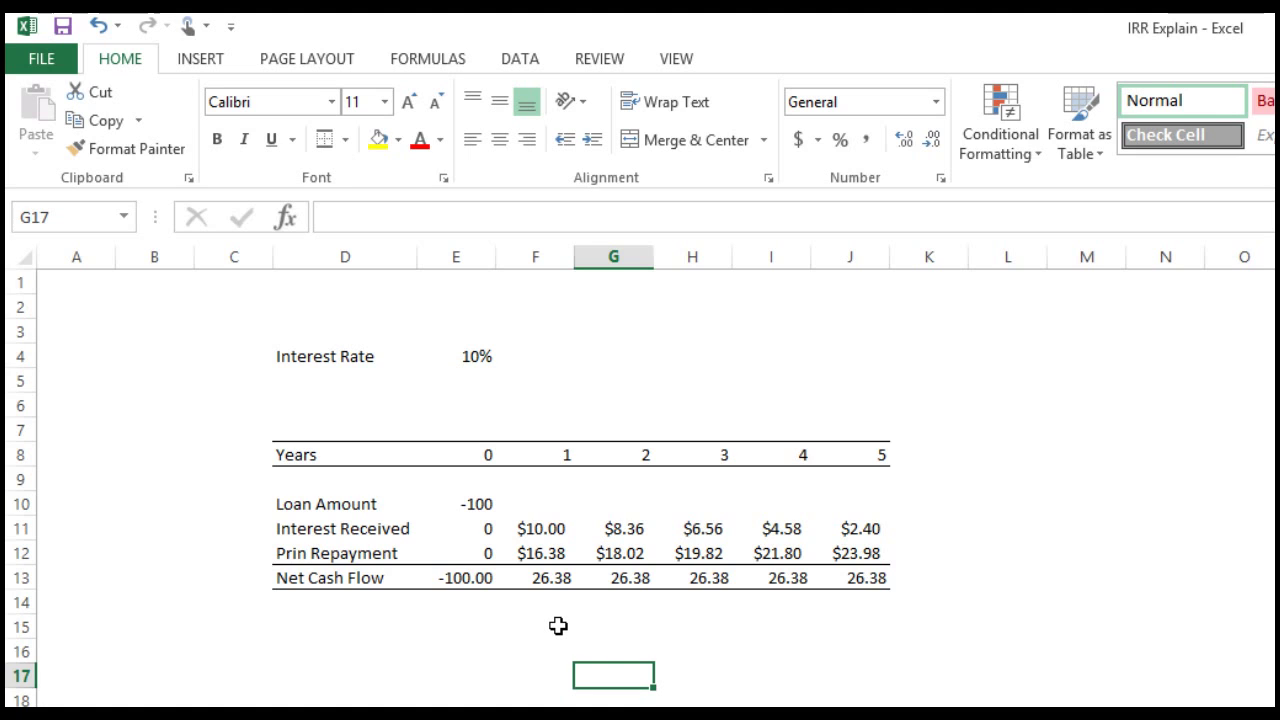
{"action": "left_click", "coordinate": [540, 552]}
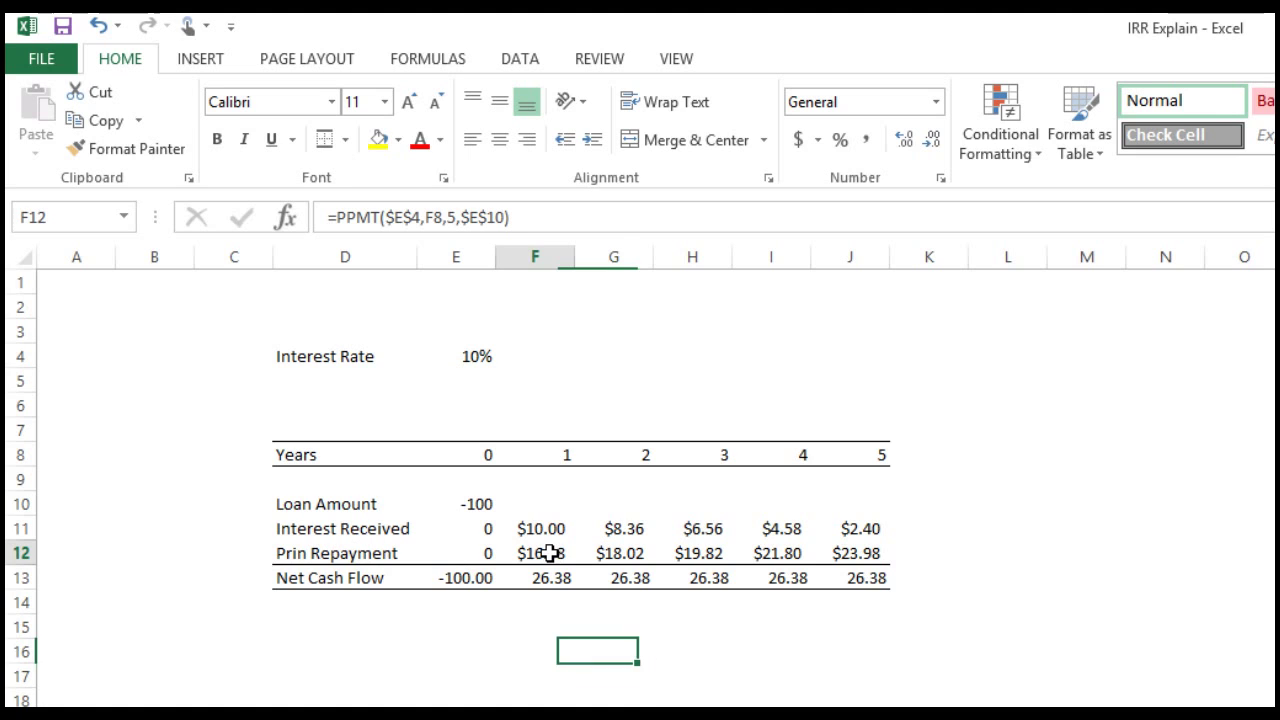
Enter =IRR(E13:J13) beside an IRR label, returning 10% from the net cash flows.
{"action": "left_click_drag", "start_coordinate": [538, 552], "coordinate": [852, 552]}
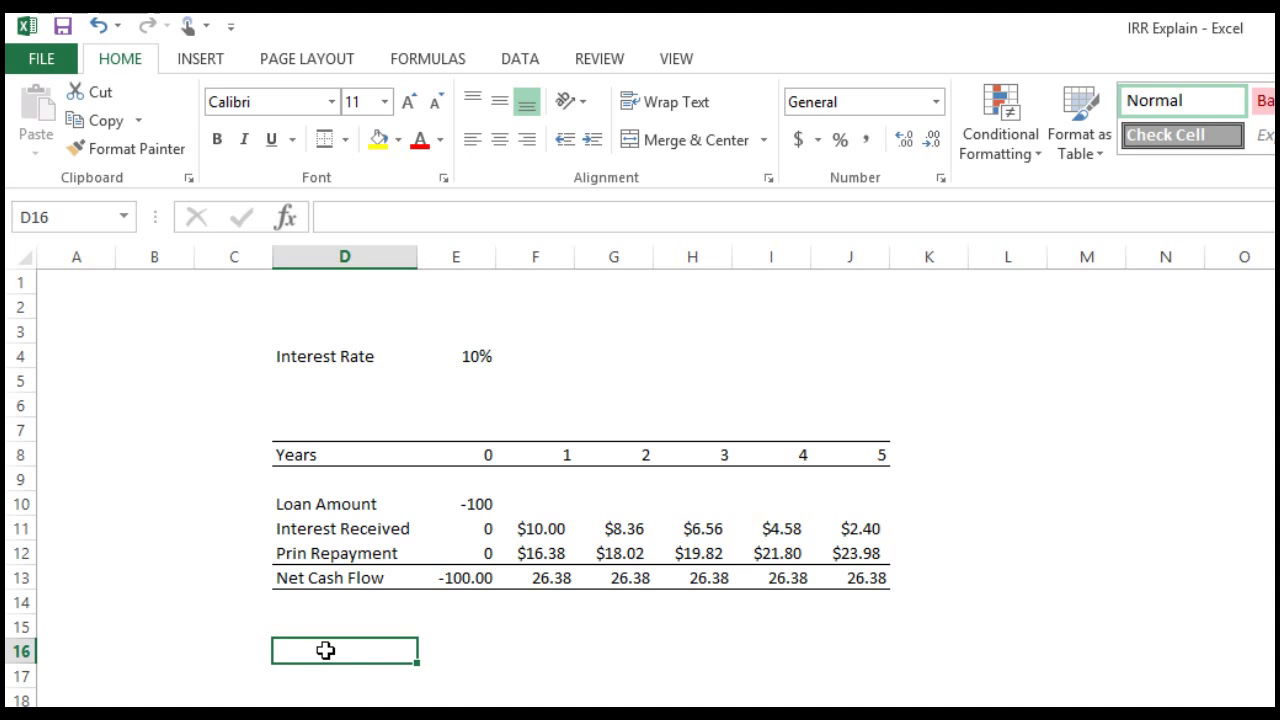
{"action": "type", "text": "=irr"}
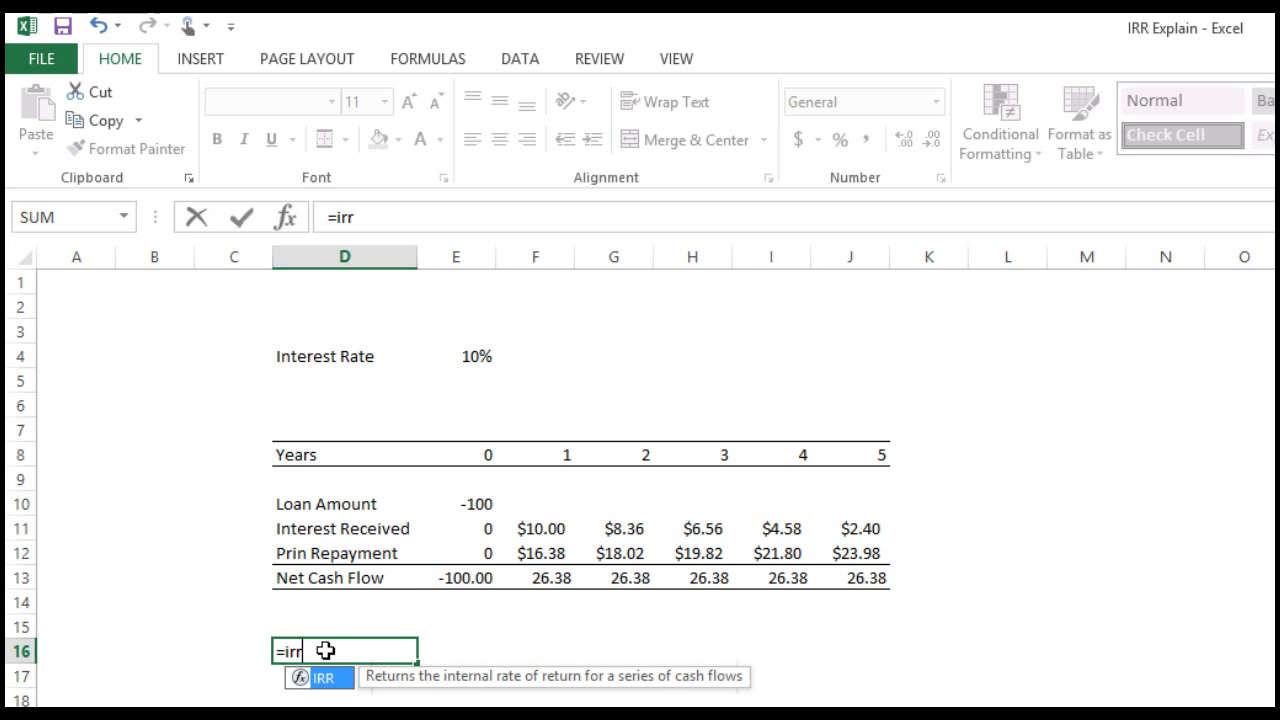
{"action": "mouse_move", "coordinate": [584, 672]}
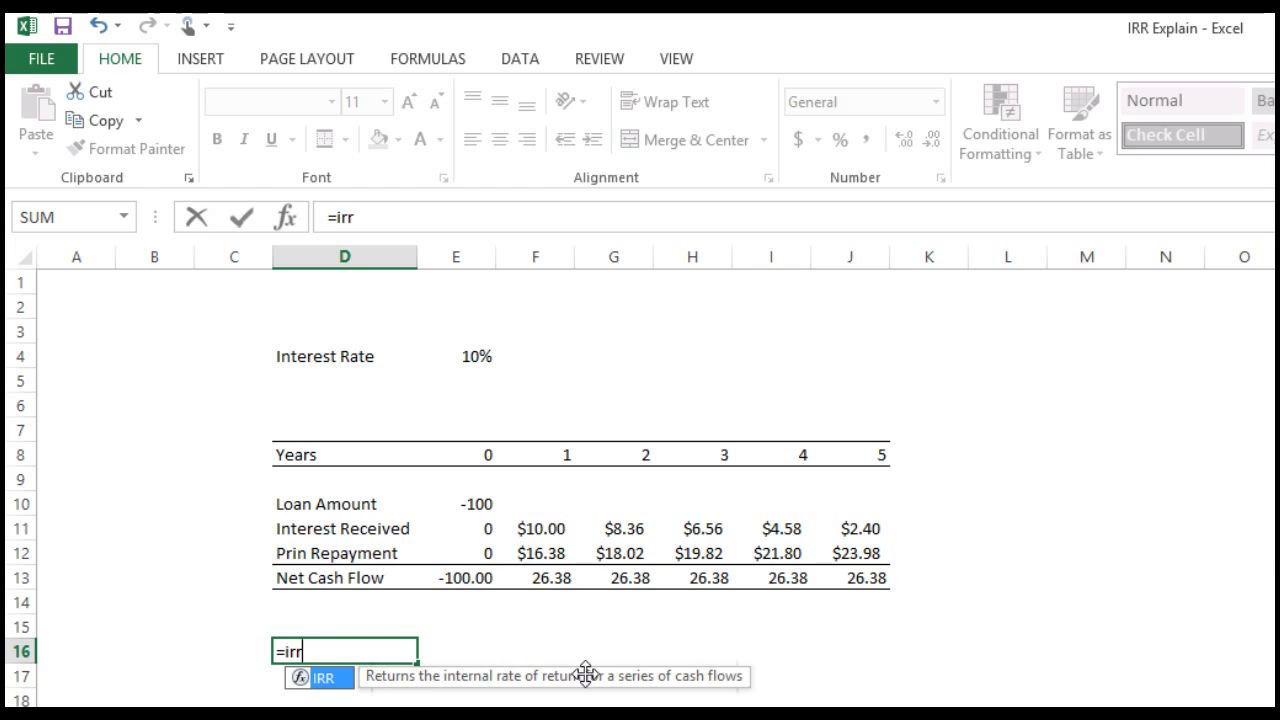
{"action": "mouse_move", "coordinate": [756, 664]}
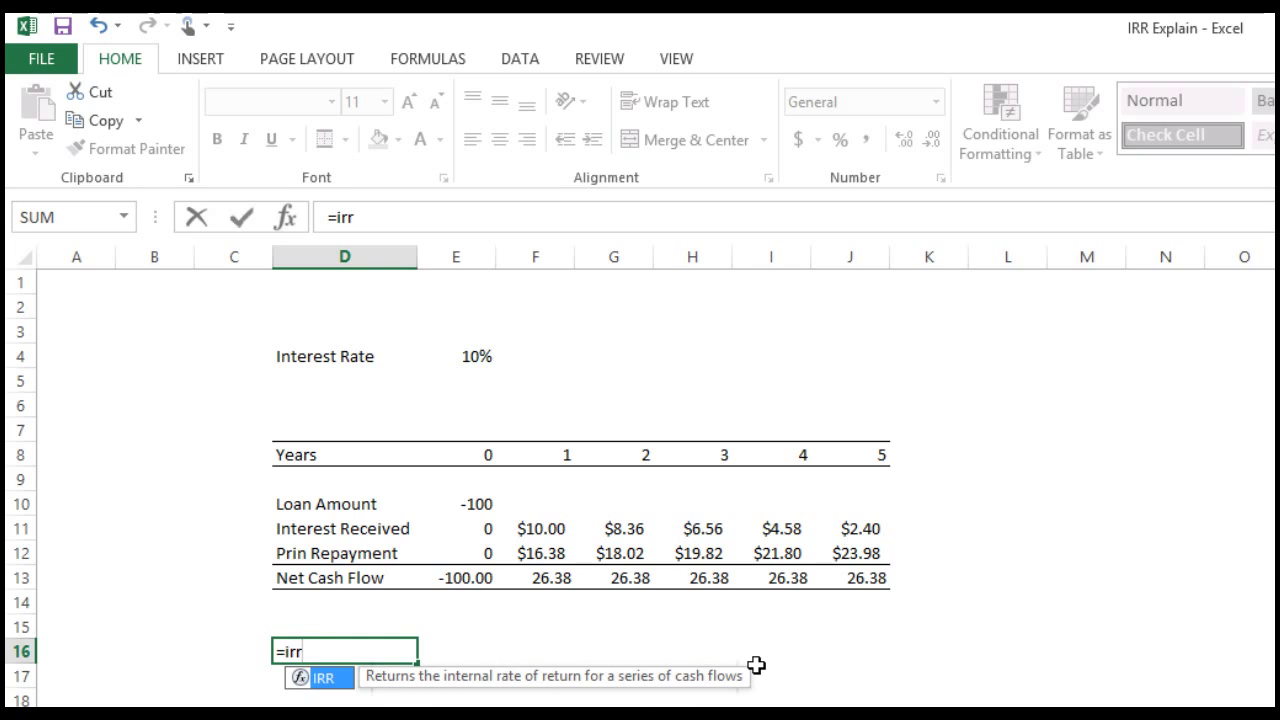
{"action": "type", "text": "("}
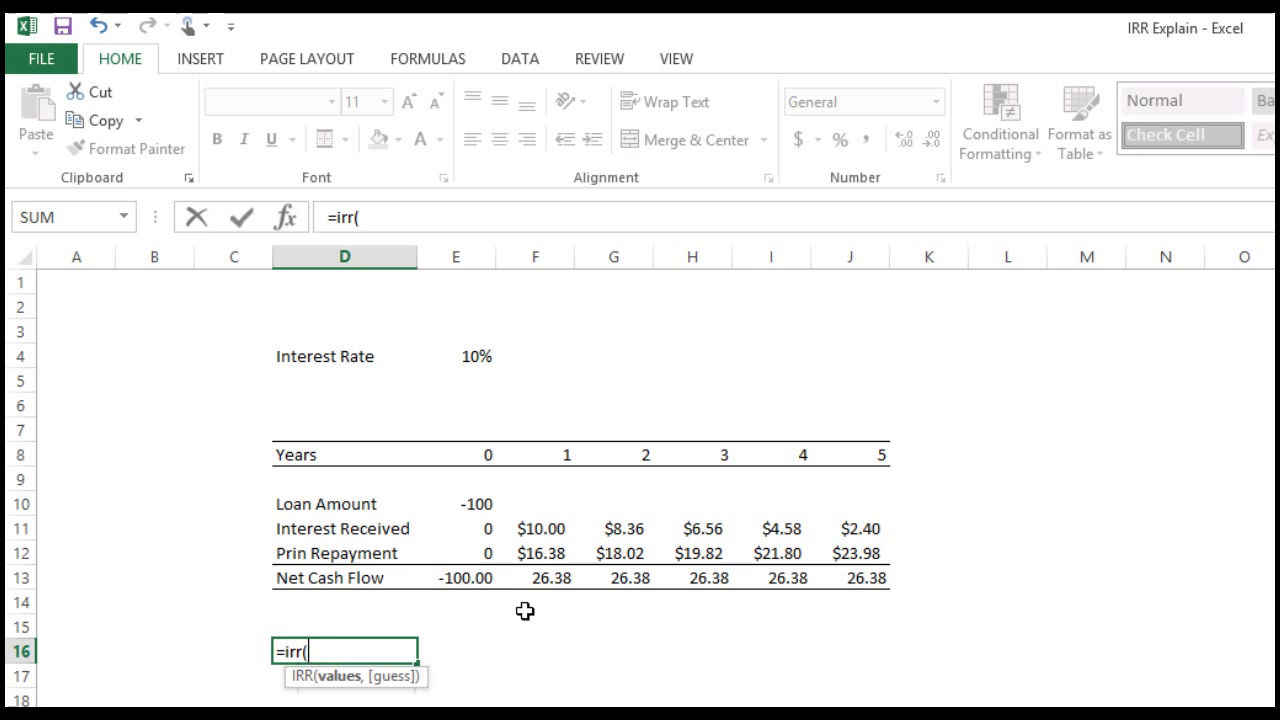
{"action": "left_click_drag", "start_coordinate": [456, 578], "coordinate": [878, 578]}
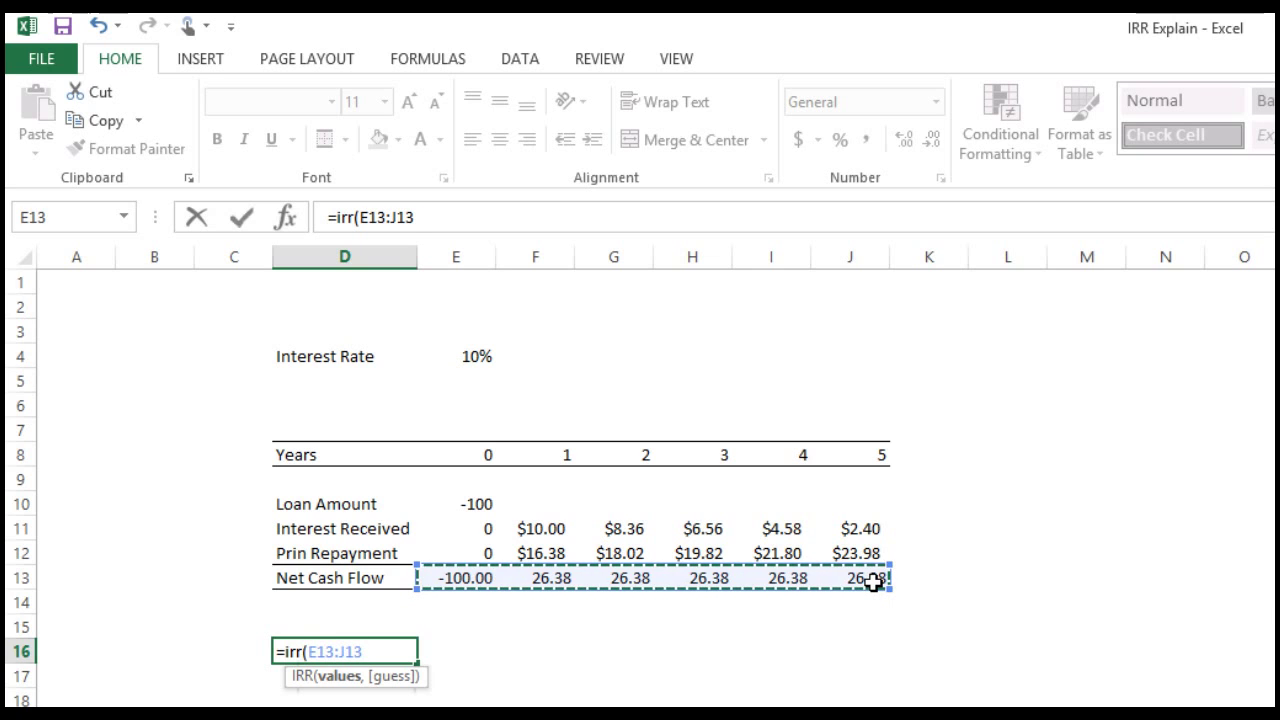
{"action": "type", "text": "IRR"}
{"action": "key", "text": "Return"}
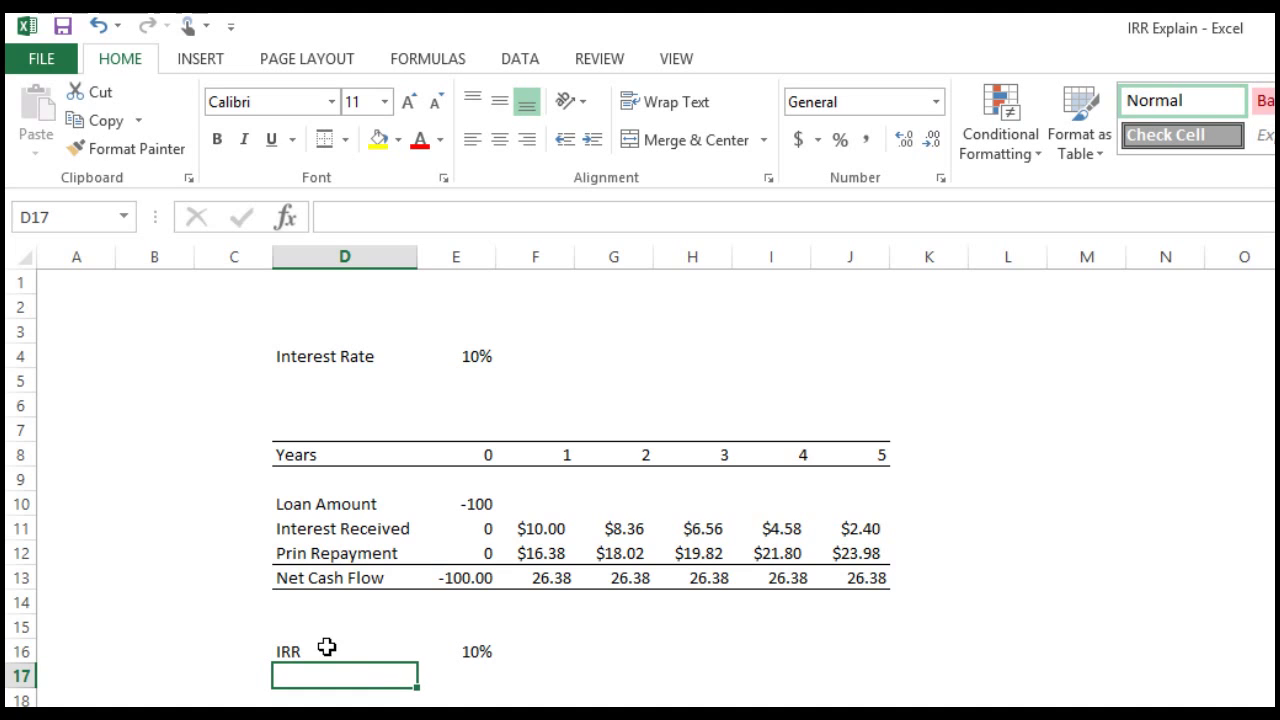
Rule beneath the IRR line and style the Interest Rate input red on yellow with a border.
{"action": "left_click", "coordinate": [344, 650]}
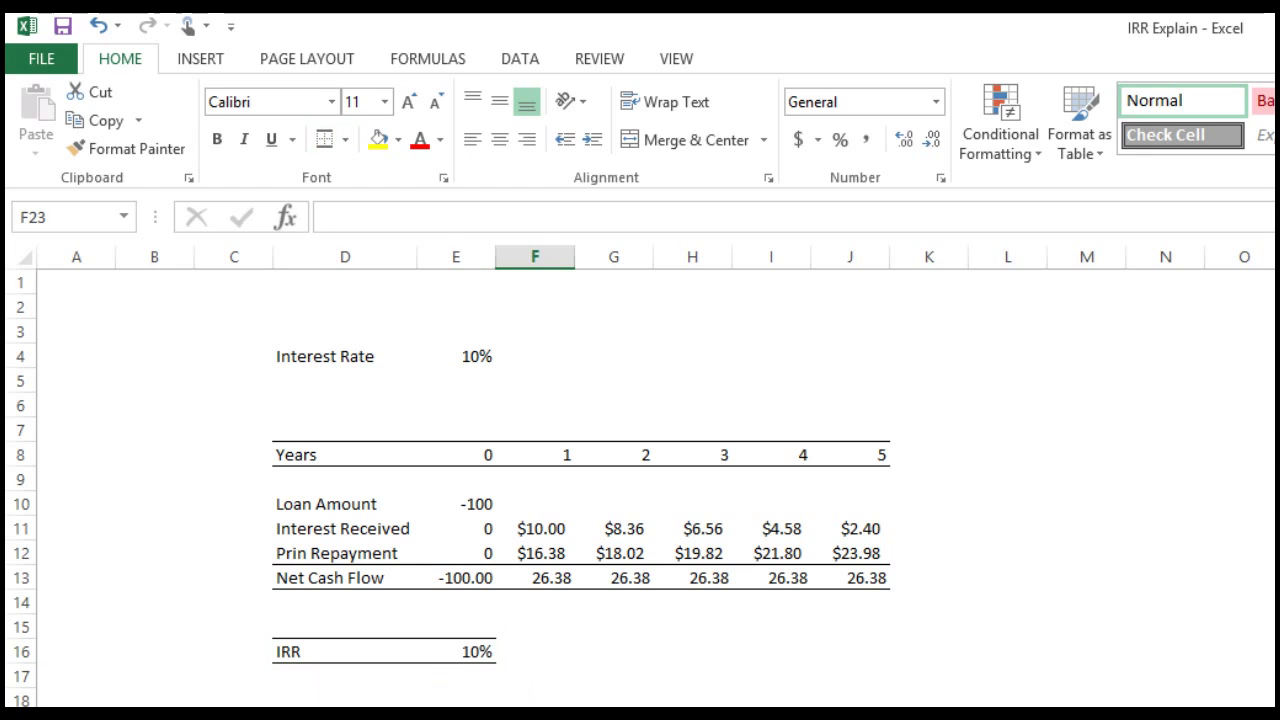
{"action": "left_click", "coordinate": [456, 356]}
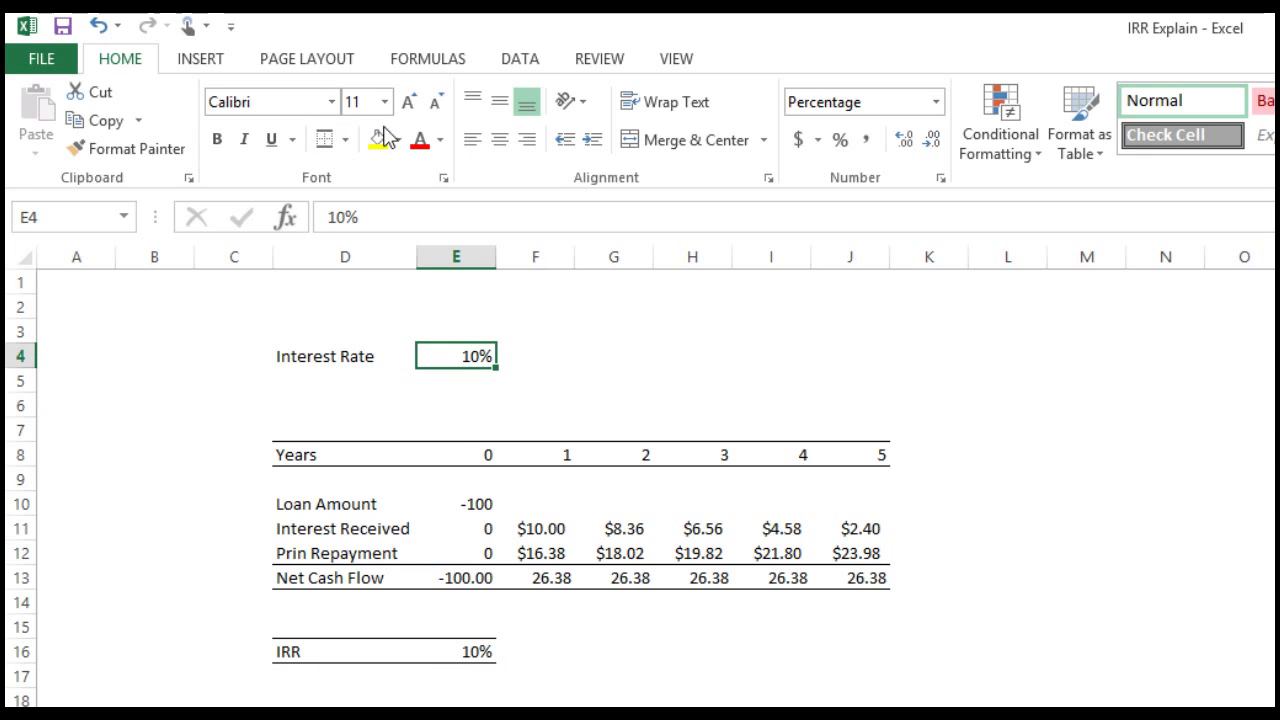
{"action": "left_click", "coordinate": [420, 138]}
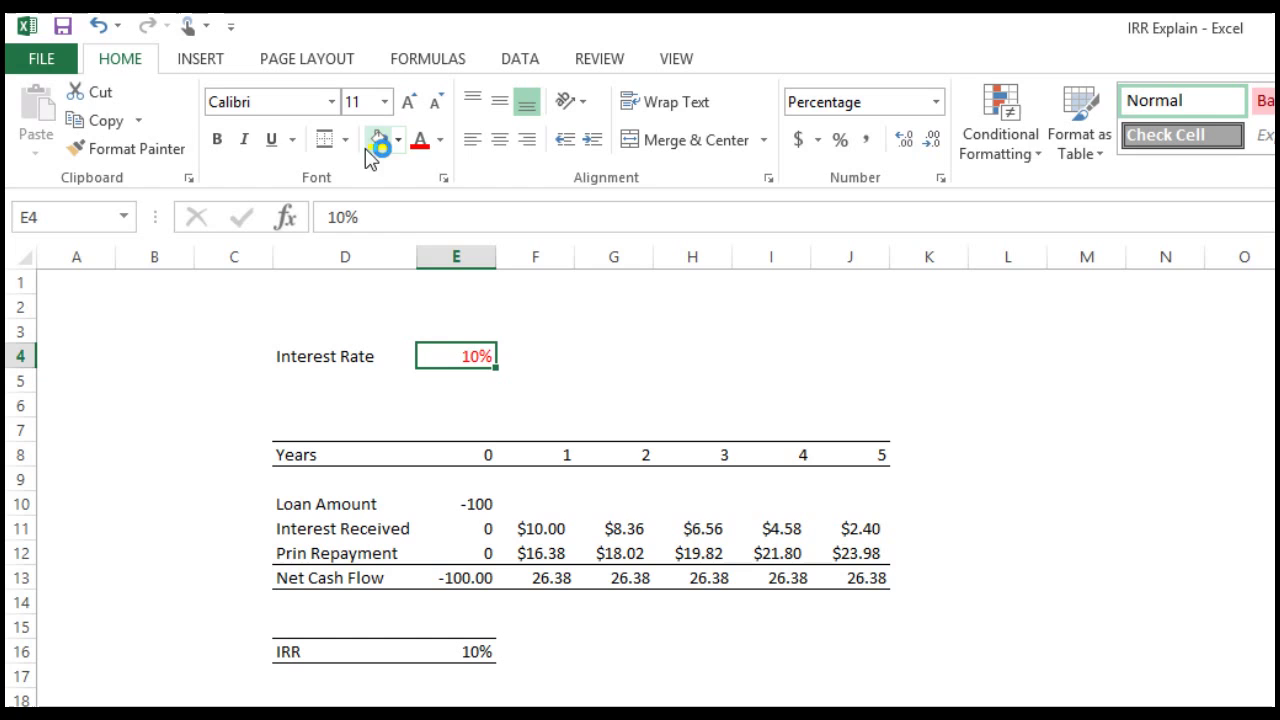
{"action": "left_click", "coordinate": [378, 138]}
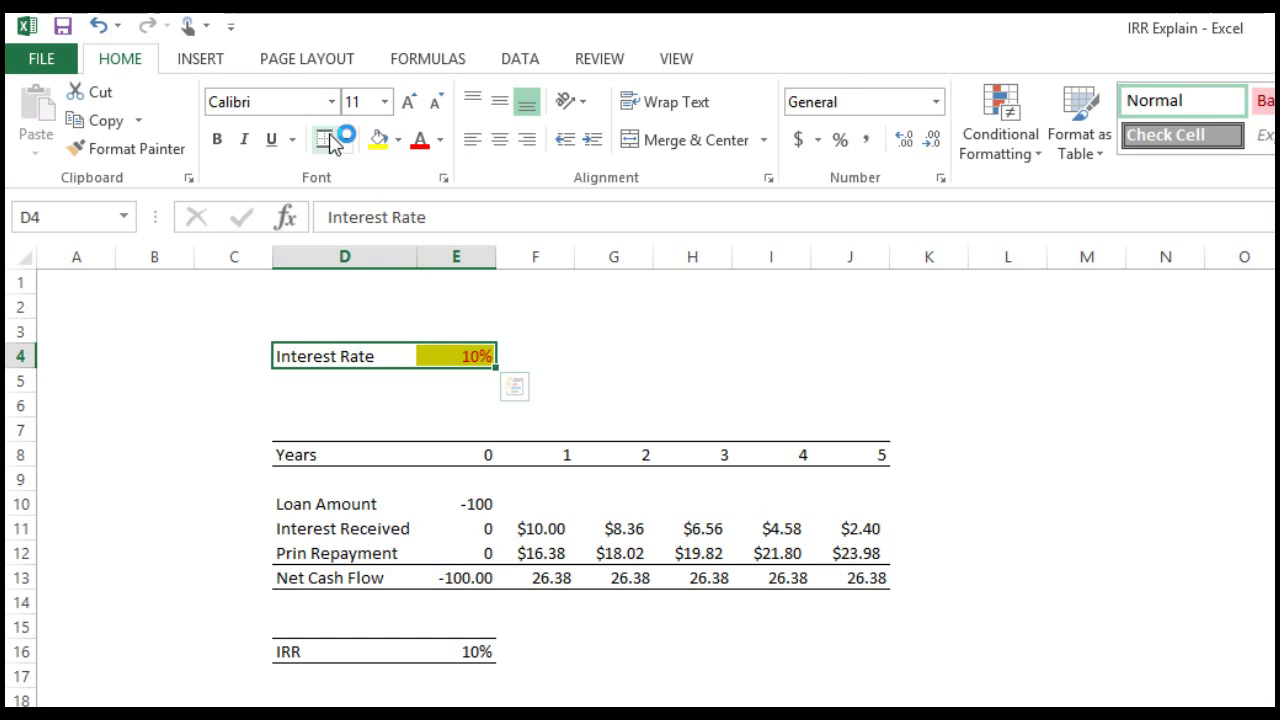
{"action": "left_click", "coordinate": [456, 356]}
{"action": "type", "text": "5"}
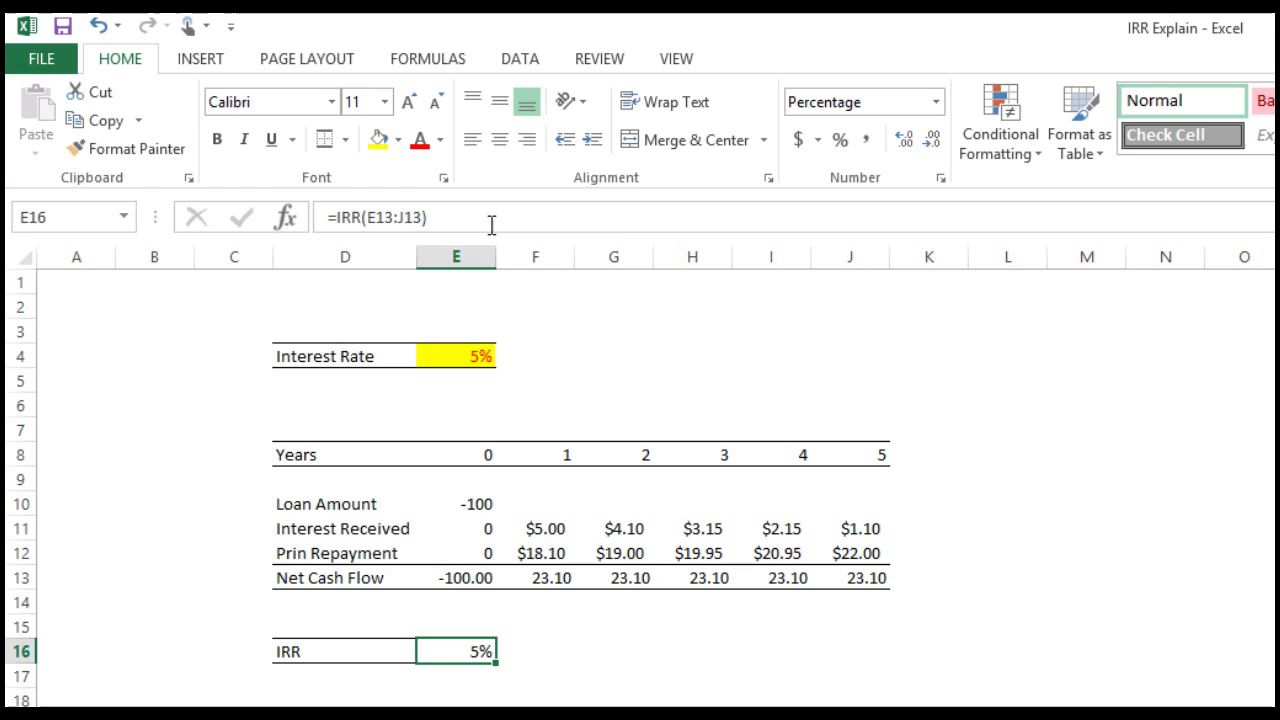
Change the interest rate to 15% so the IRR recalculates to 15%.
{"action": "left_click", "coordinate": [440, 140]}
{"action": "type", "text": "15"}
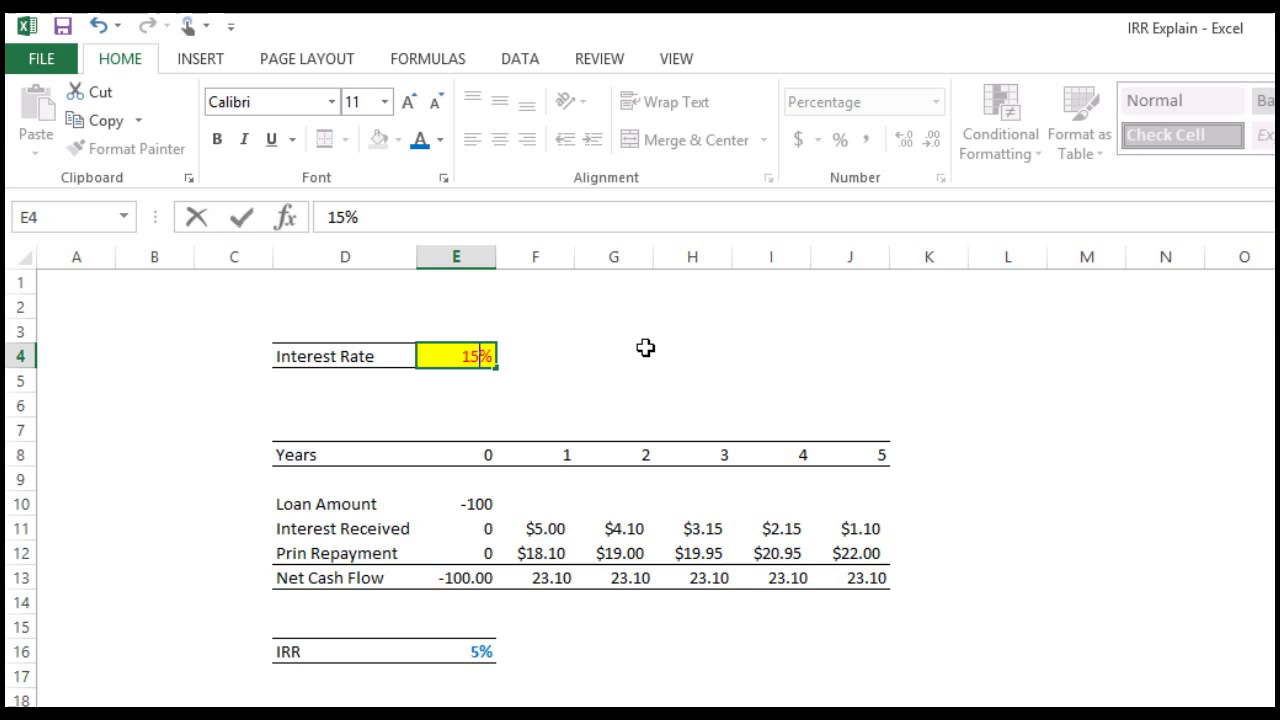
{"action": "key", "text": "Return"}
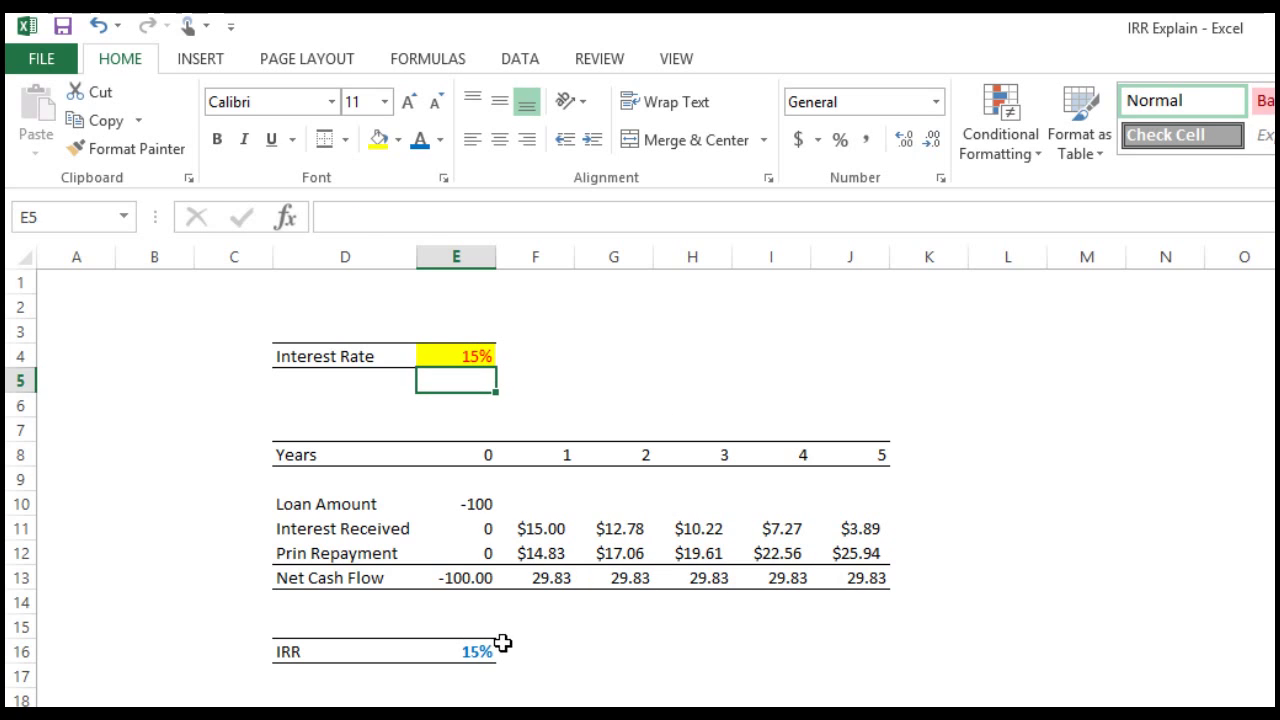